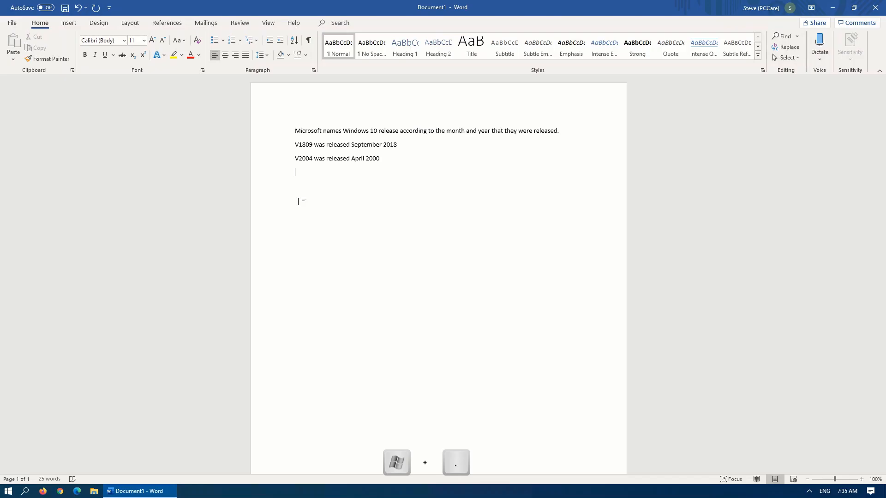
Step: Insert a hand emoji and a heart emoji from the Win+. emoji panel below the release dates
key("Win+.")
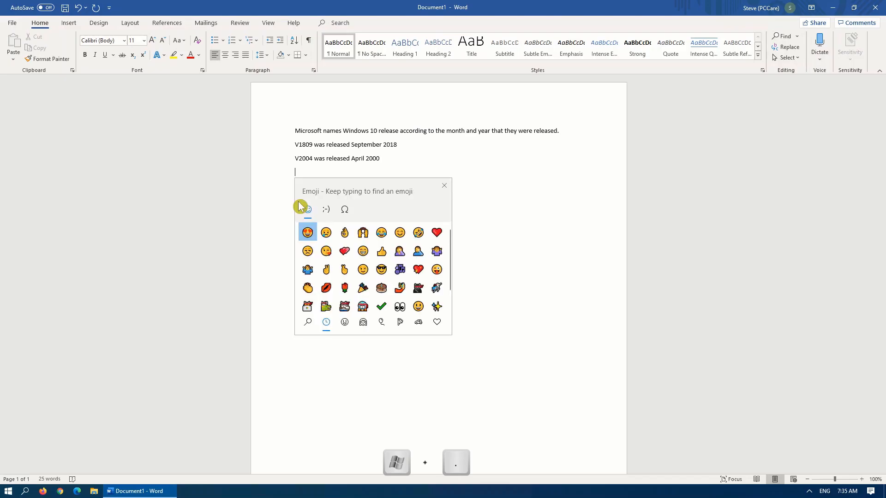
left_click(344, 233)
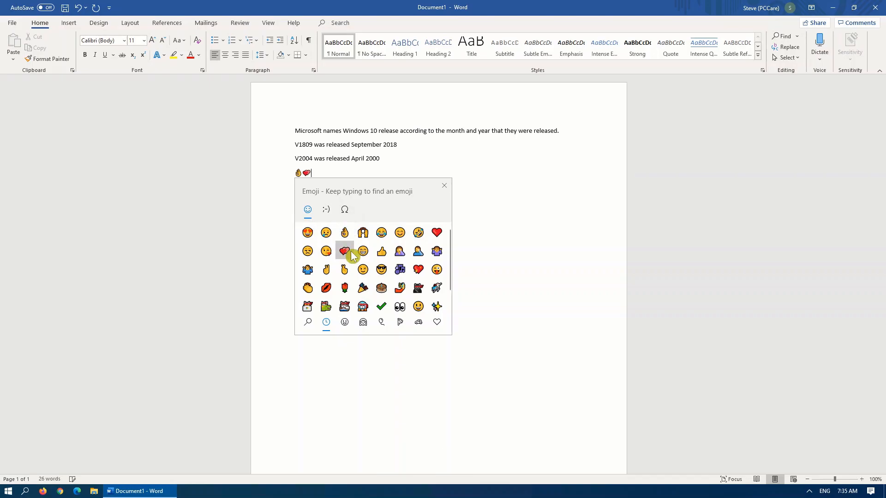
left_click(363, 251)
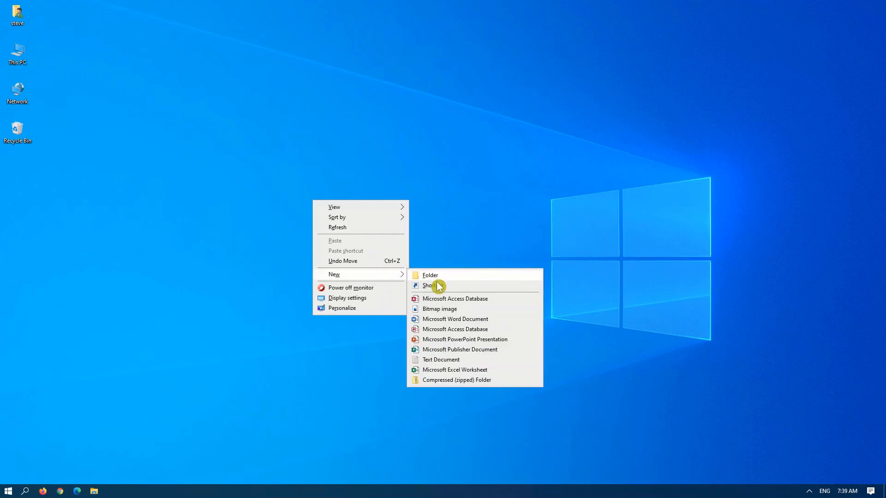
Step: Make a desktop shortcut to %windir%\System32\SlideToShutDown.exe named 'Slide to SHUTDOWN'
left_click(431, 285)
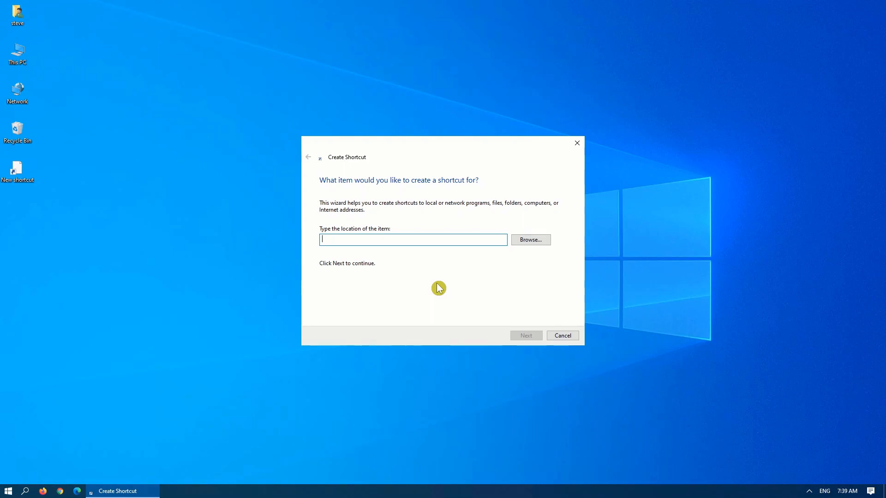
type("%windir%\\System32\\SlideToShutDown.exe")
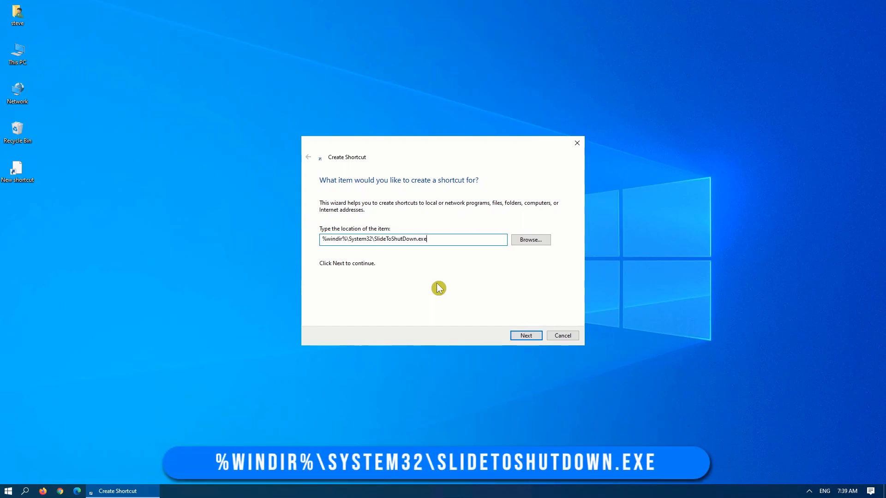
left_click(525, 335)
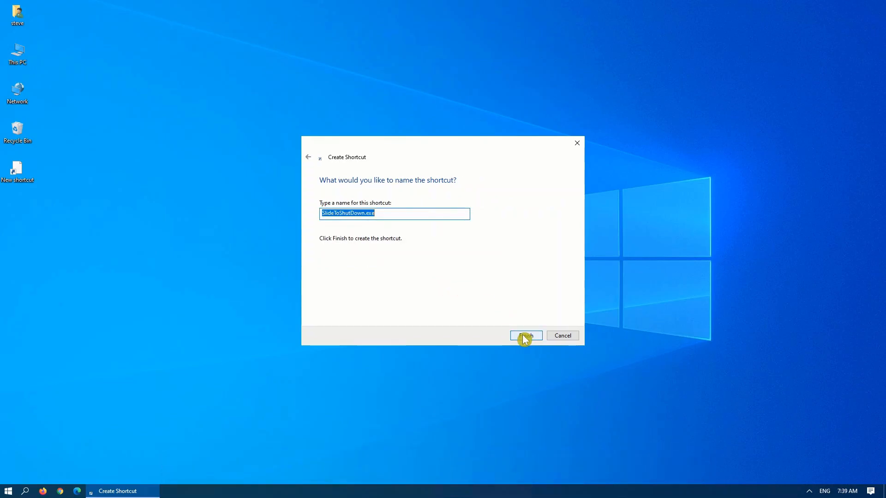
type("Slide to S")
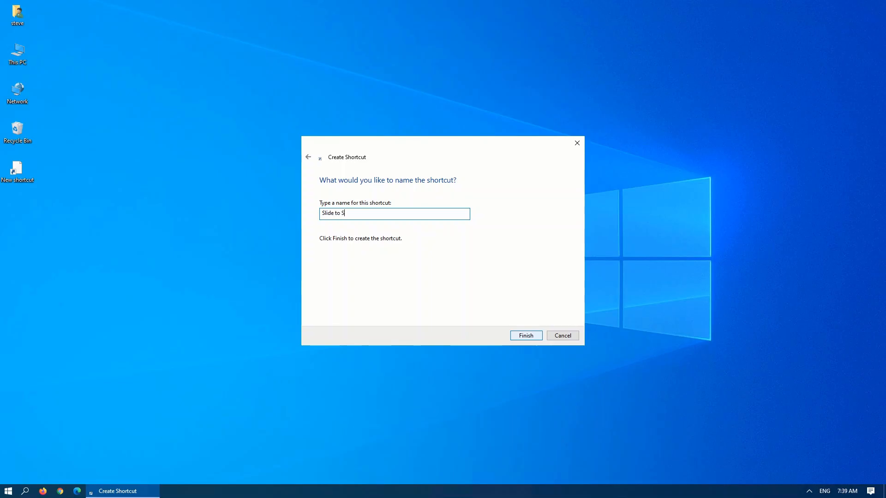
type("HUTDOWN")
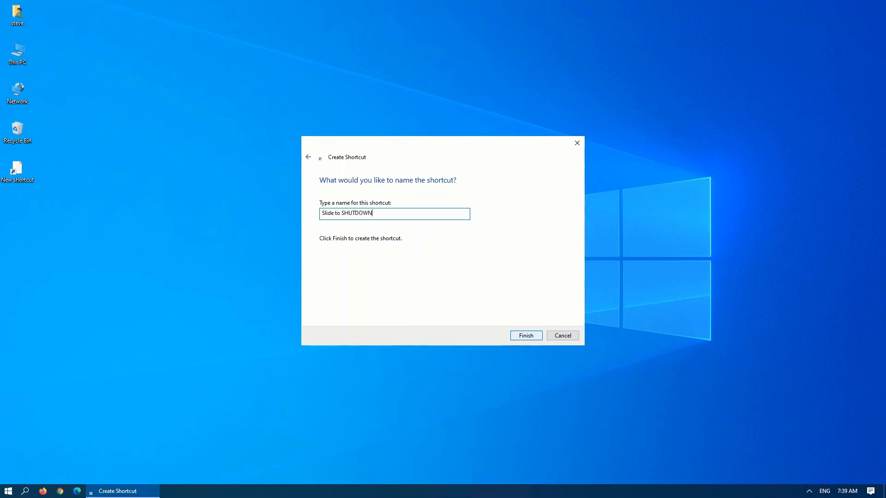
left_click(524, 335)
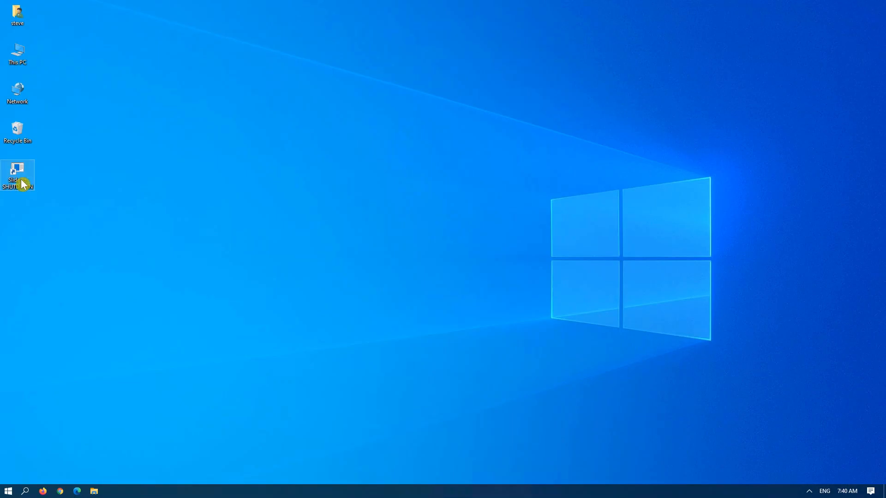
Step: Set the Slide to SHUTDOWN shortcut to run as administrator in its advanced properties
right_click(18, 175)
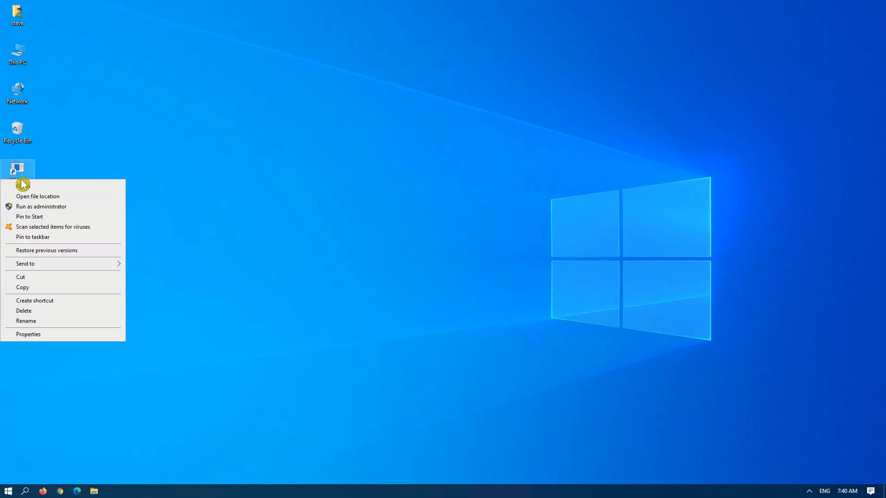
left_click(28, 334)
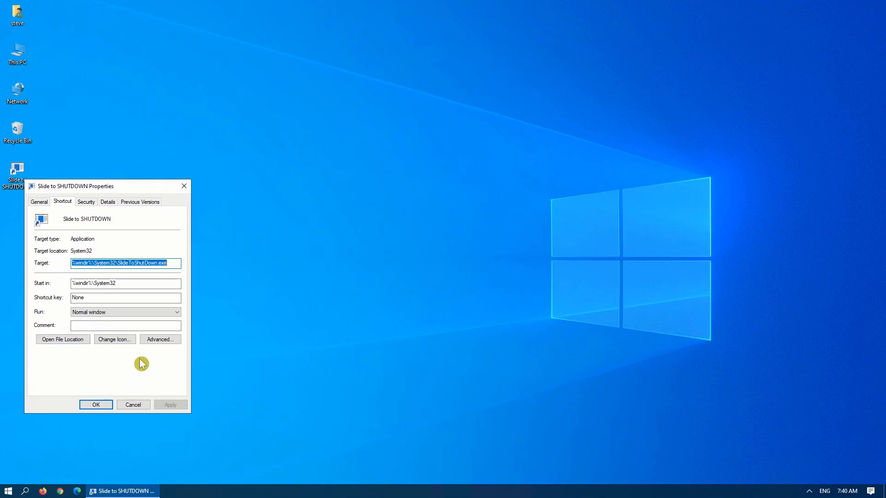
left_click(161, 339)
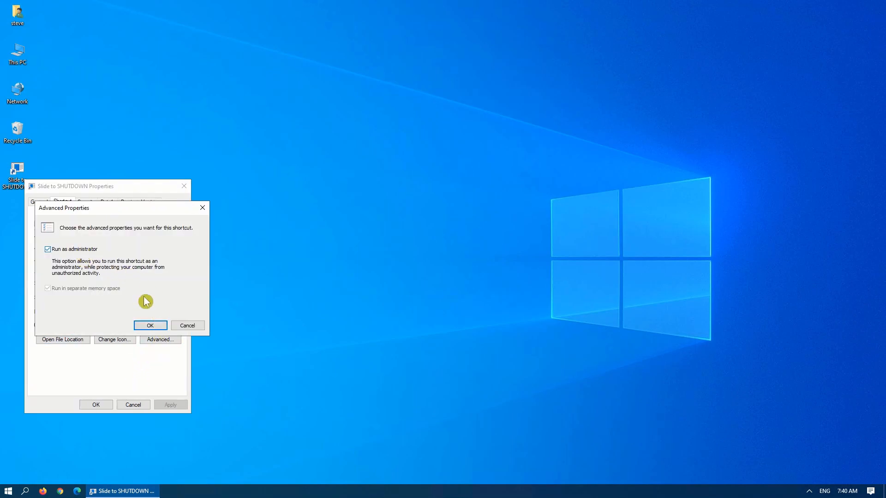
left_click(149, 325)
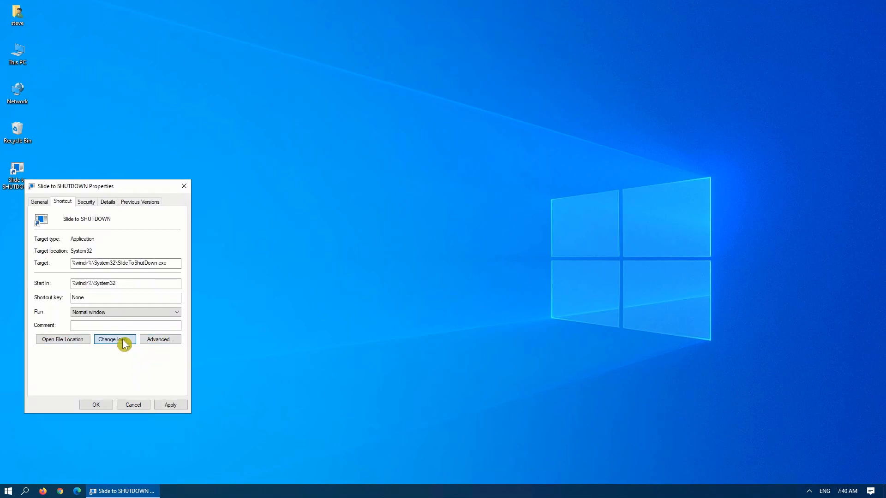
Step: Give the shortcut the red power icon, then launch it
left_click(114, 339)
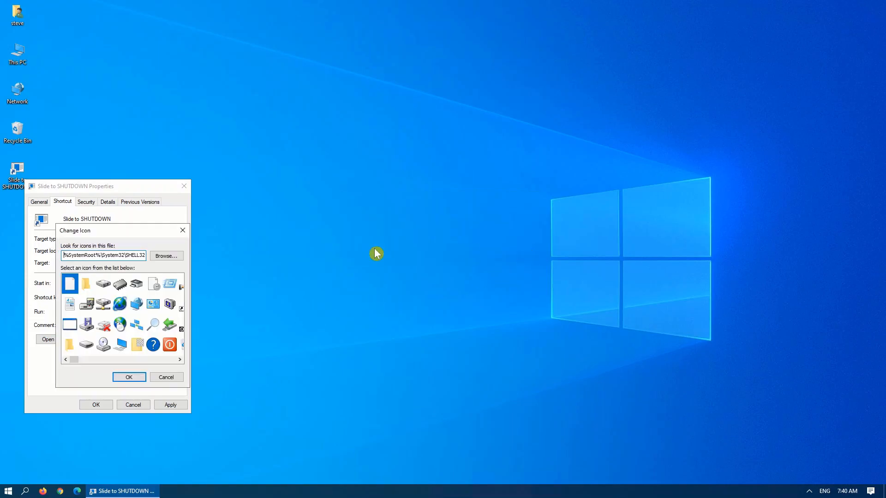
left_click(169, 344)
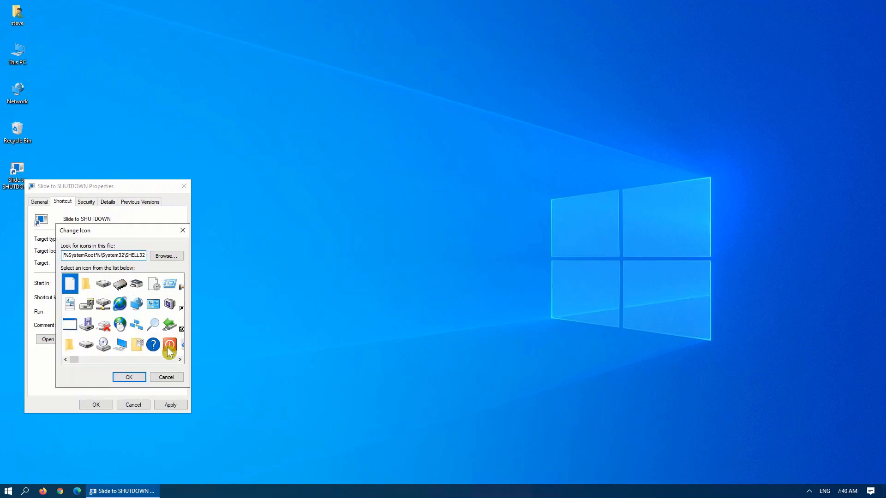
left_click(169, 345)
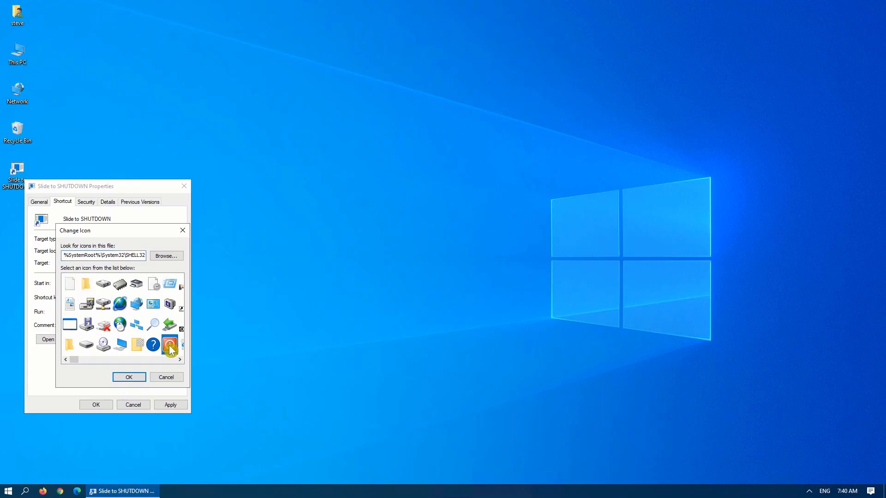
left_click(129, 377)
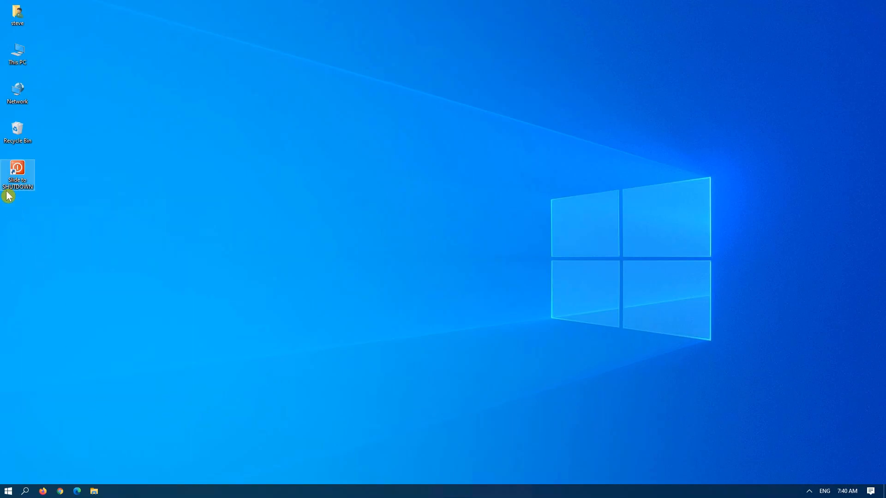
double_click(17, 174)
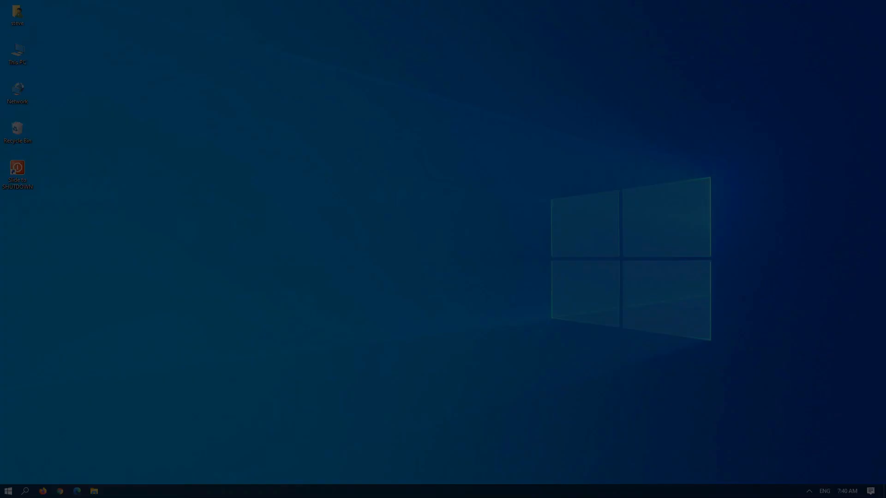
double_click(17, 168)
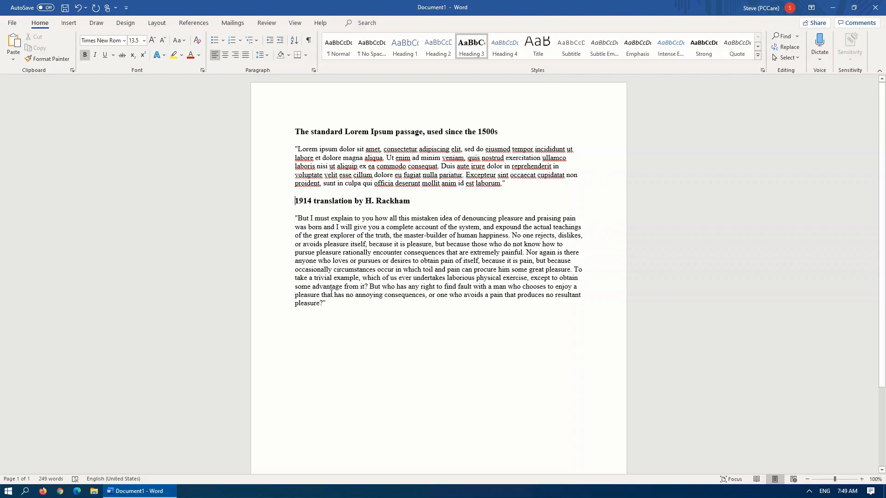
Step: Copy the '1914 translation by H. Rackham' heading and paragraph and paste them at the end
key("ctrl+c")
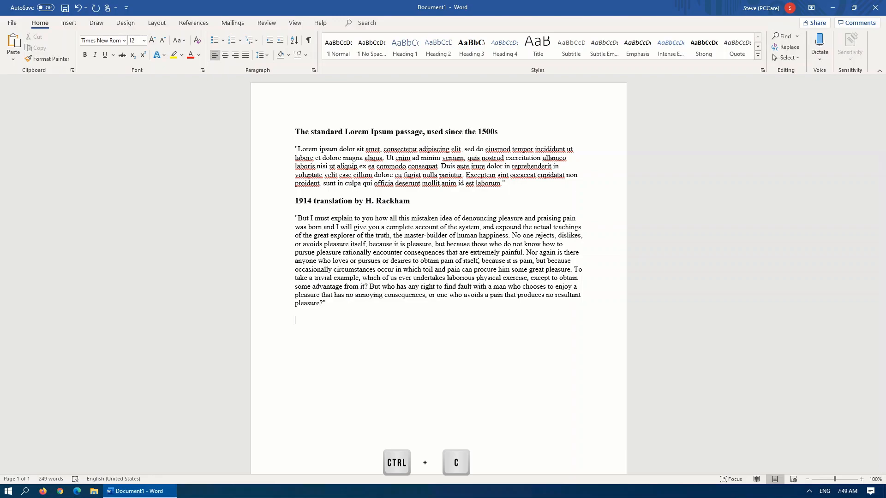
key("ctrl+v")
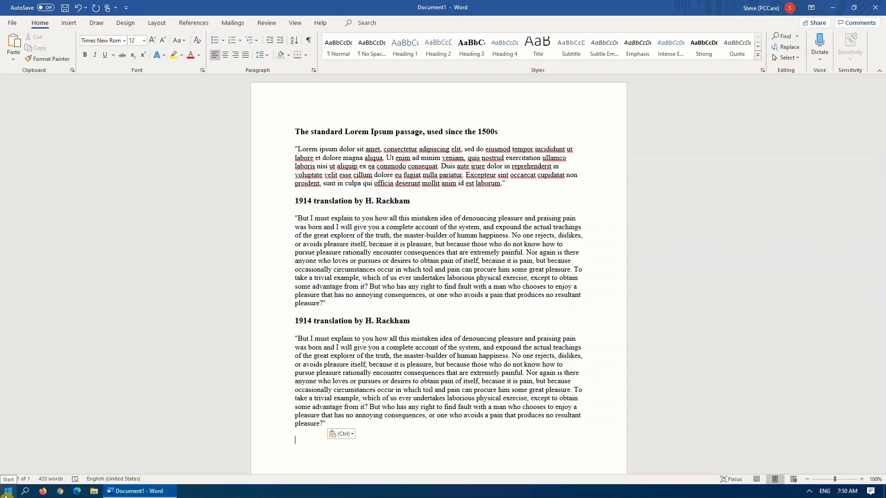
Step: Search Settings for Clipboard, confirm clipboard history is On, and close Settings
left_click(6, 490)
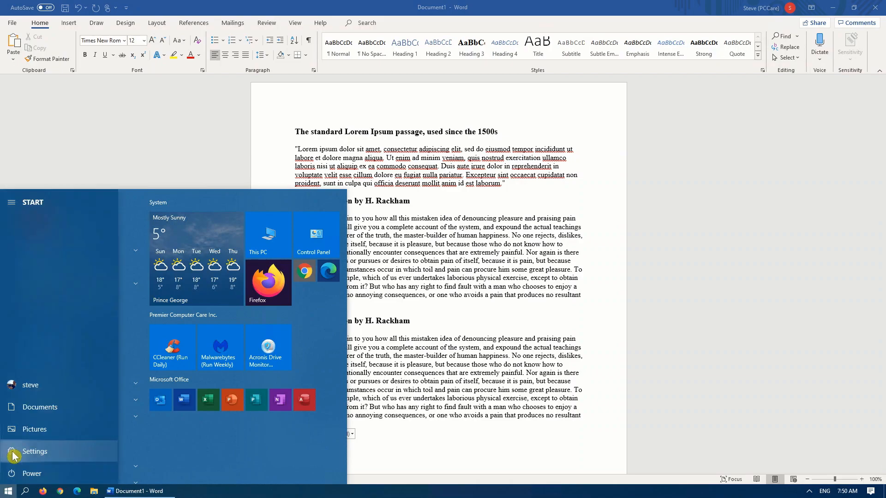
left_click(35, 451)
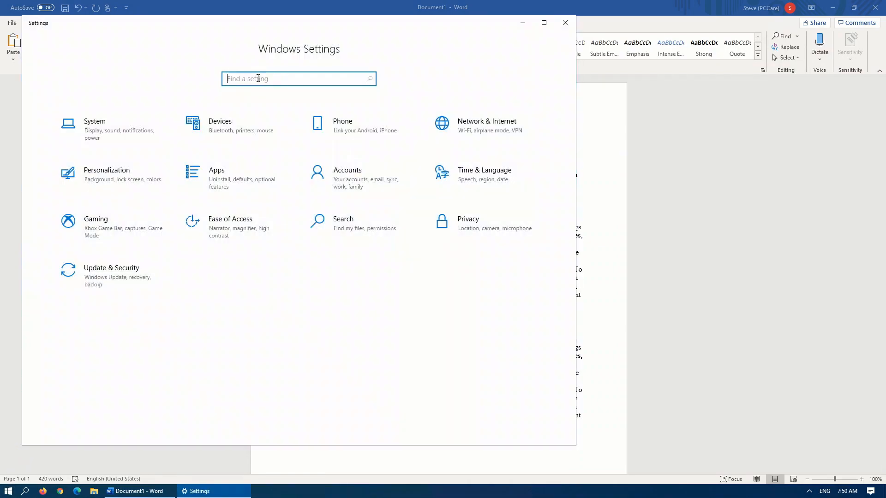
type("Clipboa")
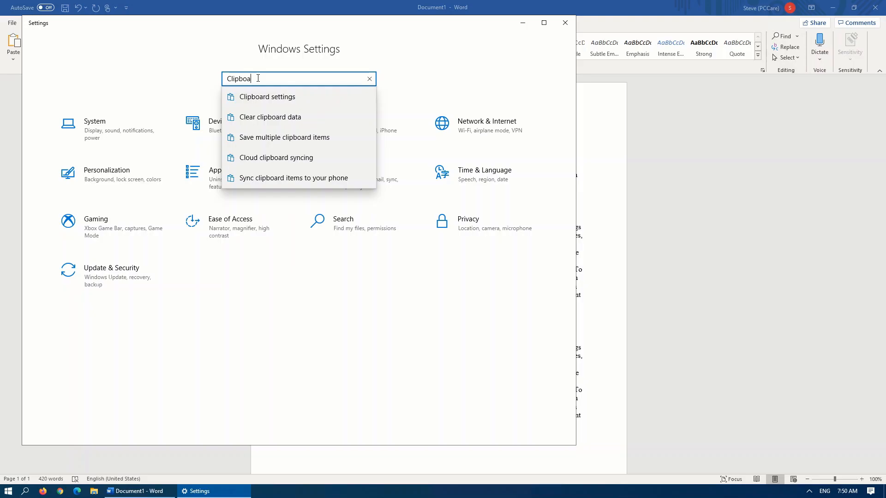
left_click(266, 96)
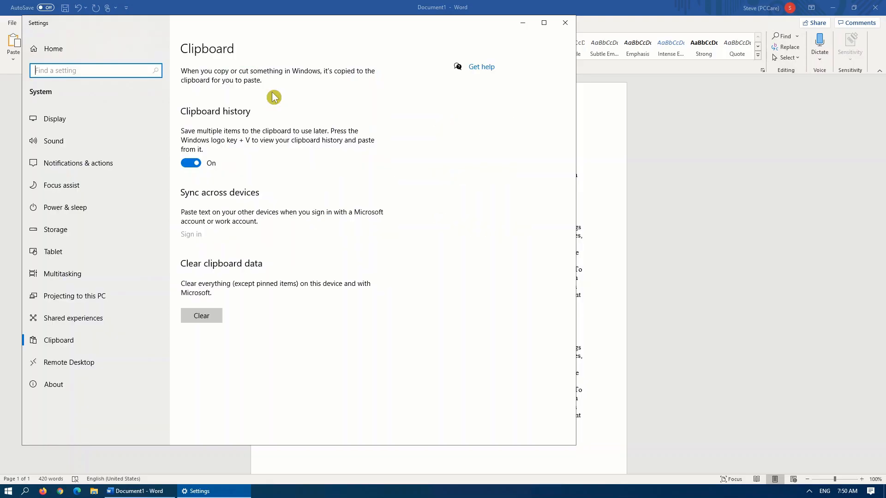
mouse_move(222, 121)
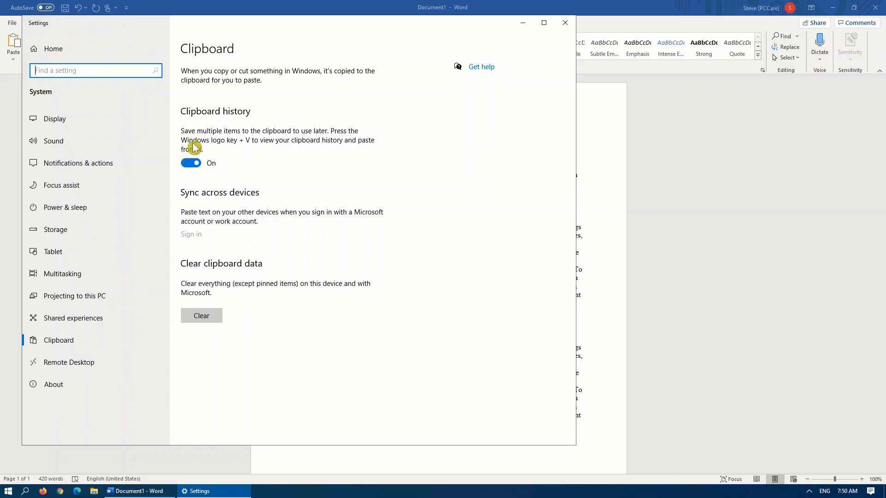
mouse_move(255, 146)
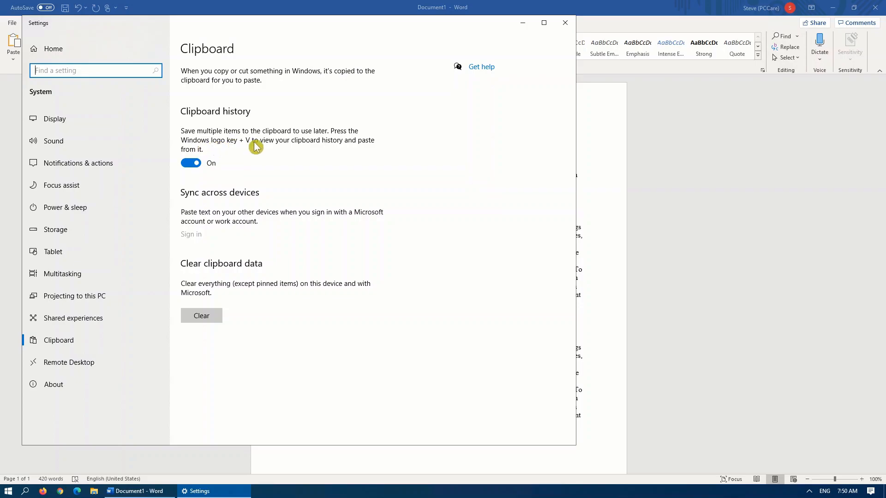
mouse_move(250, 189)
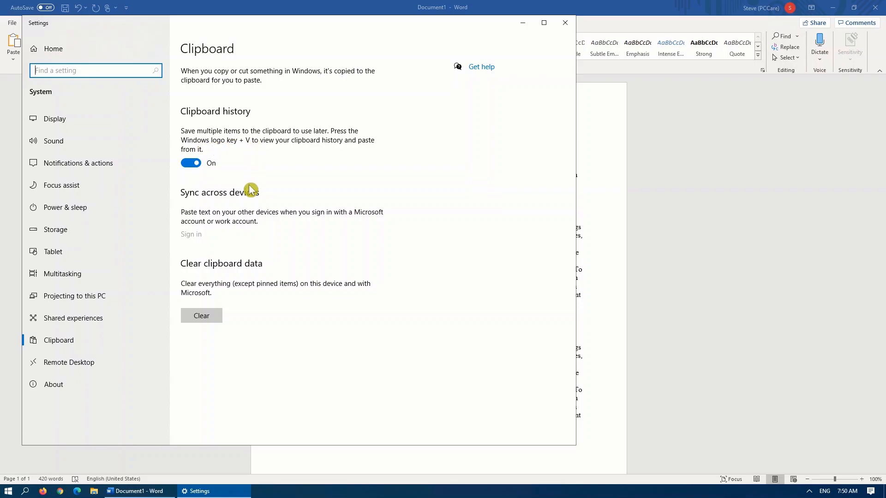
mouse_move(248, 228)
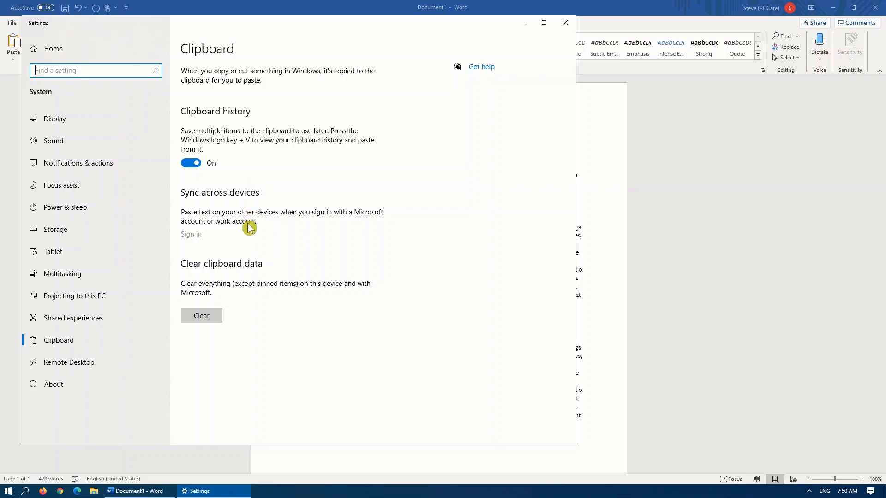
mouse_move(221, 232)
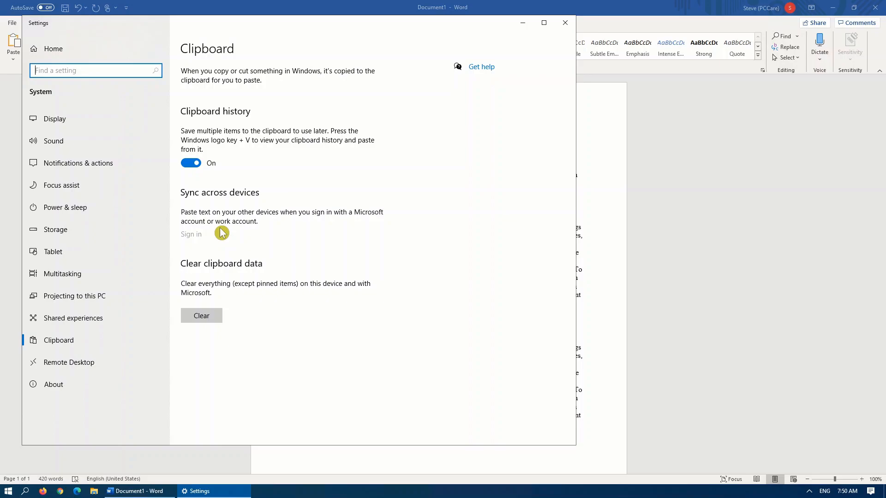
mouse_move(220, 251)
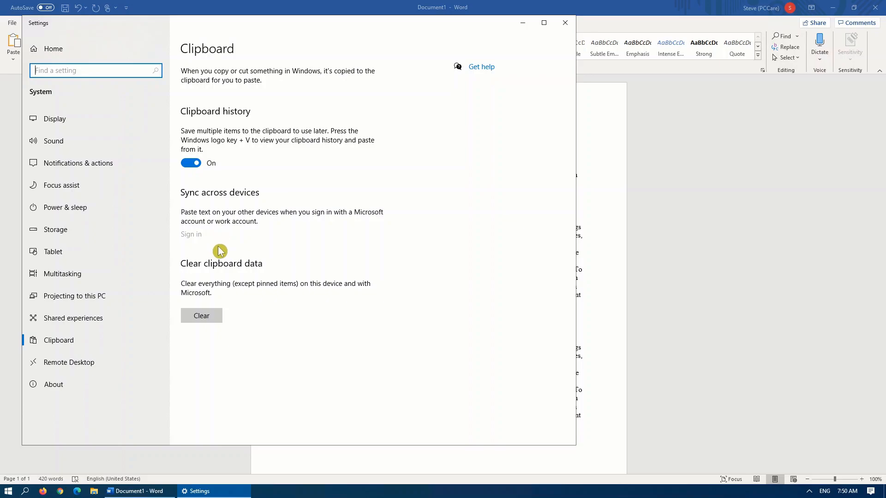
mouse_move(201, 315)
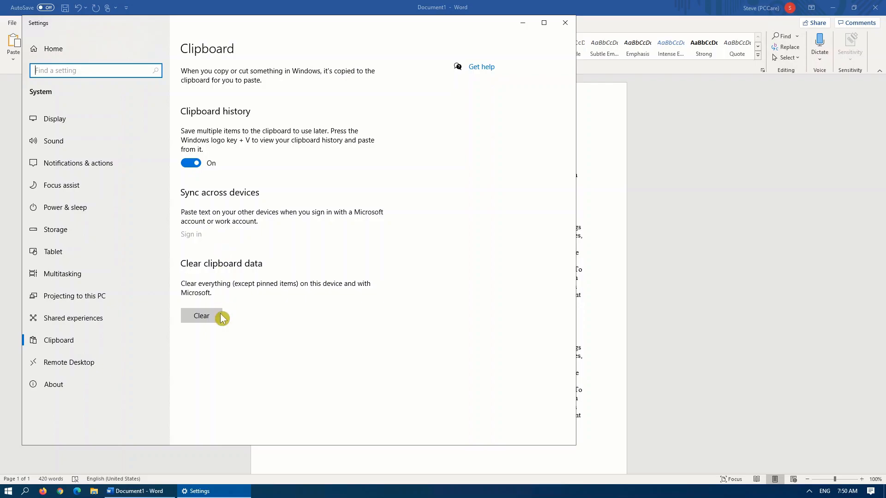
mouse_move(564, 22)
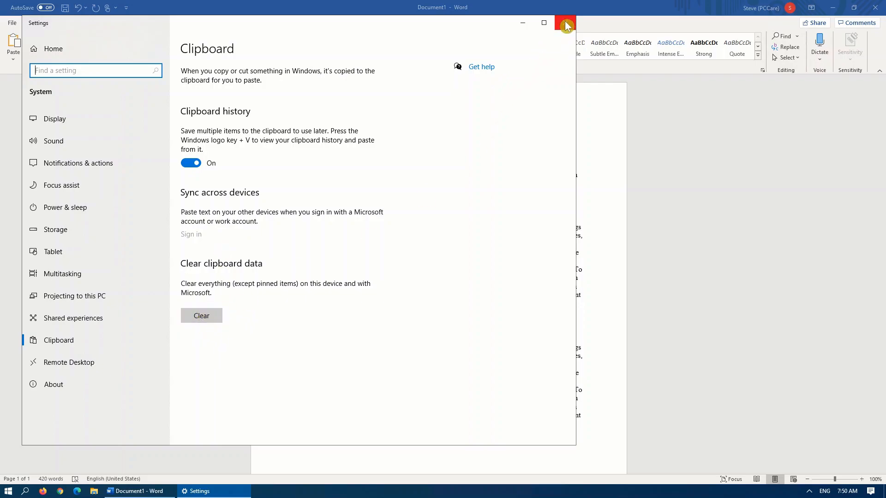
left_click(565, 25)
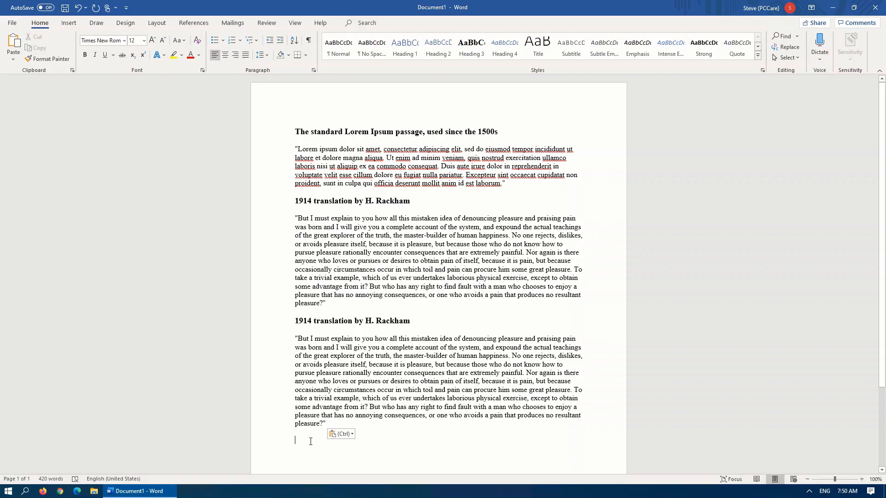
Step: Paste 'The standard Lorem Ipsum passage' from Win+V history and move below it
key("win+v")
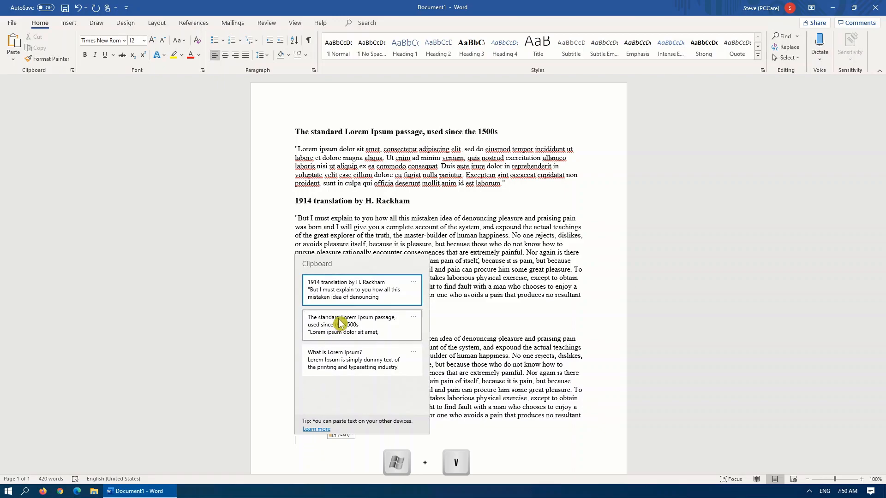
mouse_move(405, 323)
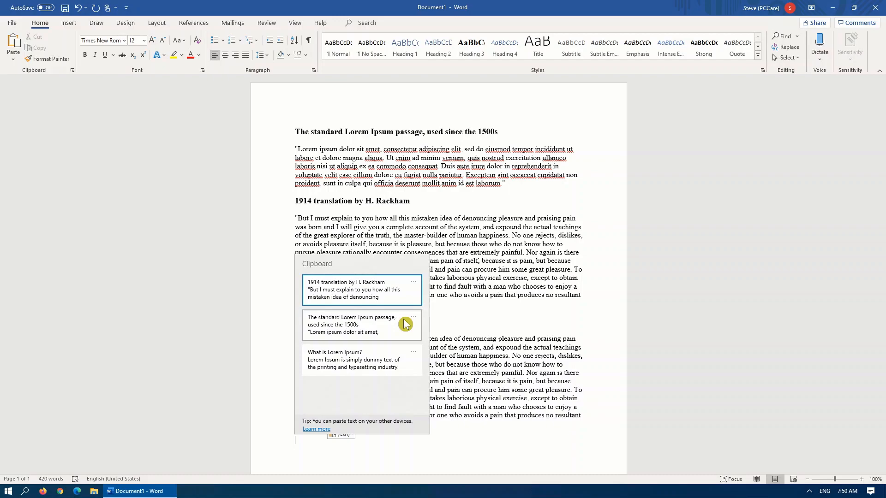
mouse_move(387, 329)
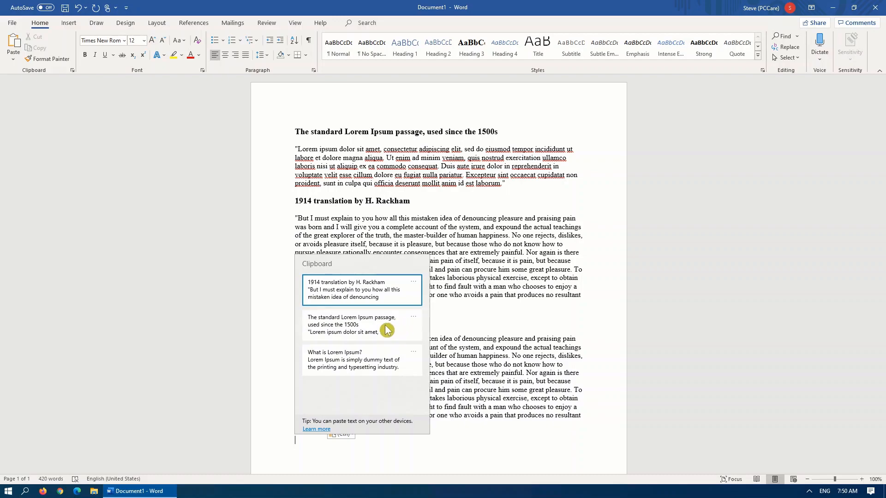
left_click(362, 289)
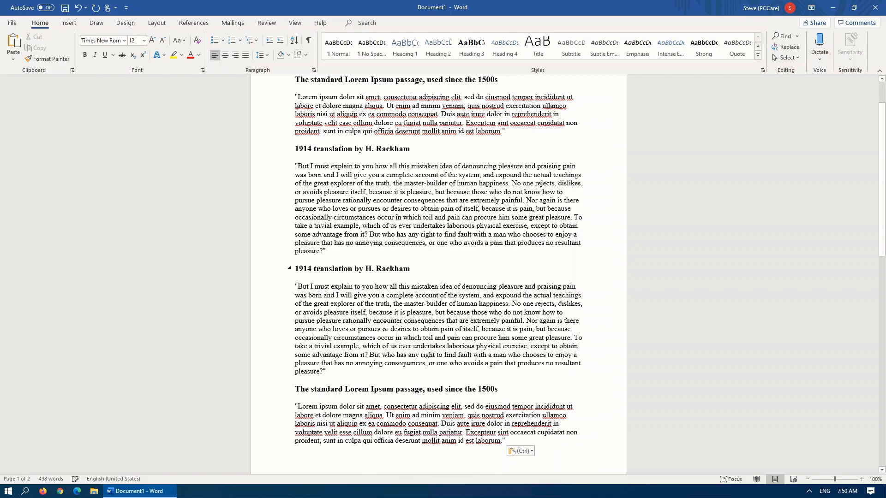
left_click(327, 453)
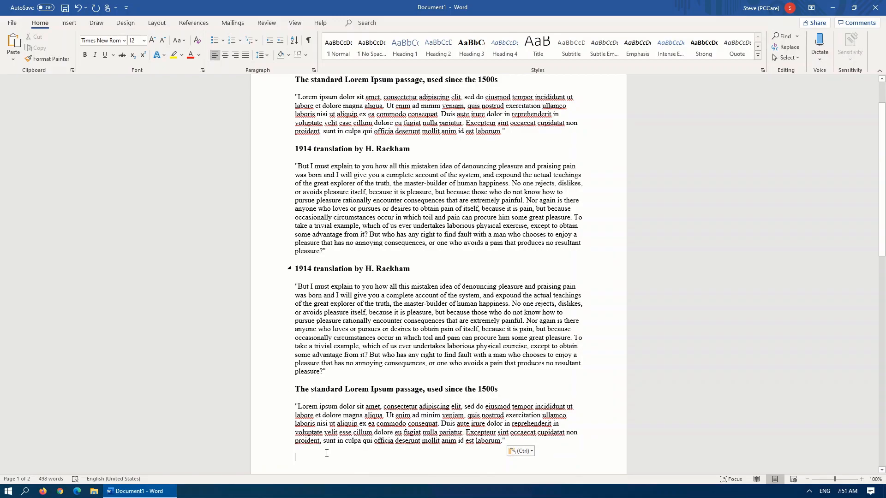
Step: Open the 1914 translation entry's options menu in clipboard history to pin it
left_click(89, 70)
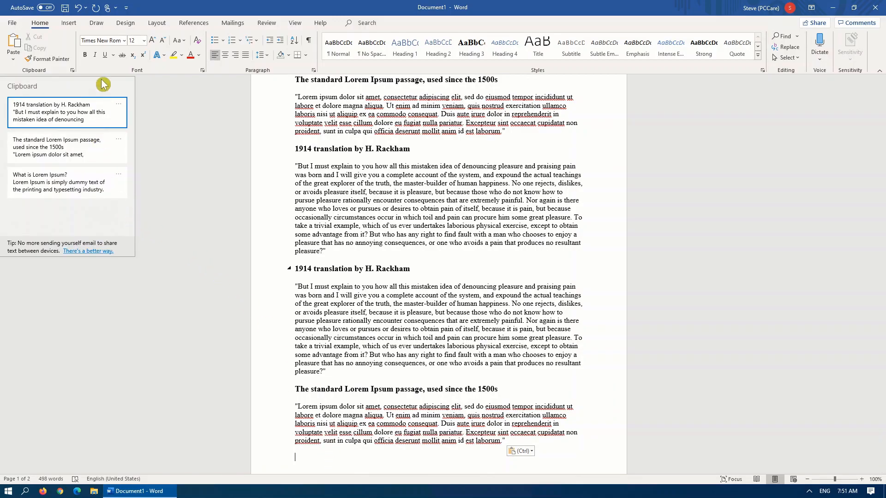
left_click(118, 108)
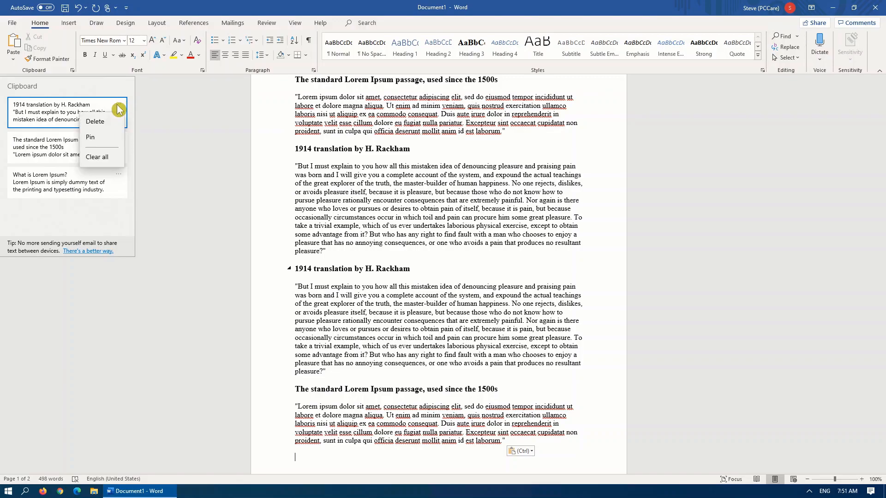
mouse_move(104, 163)
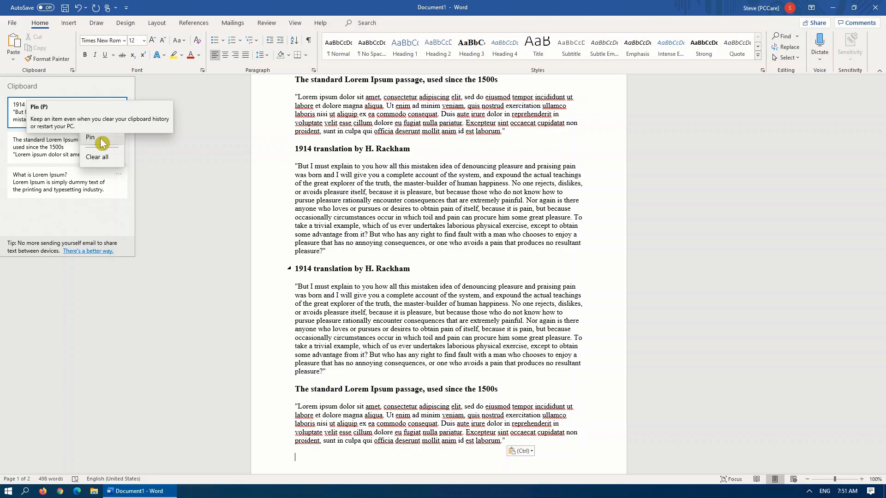
left_click(119, 104)
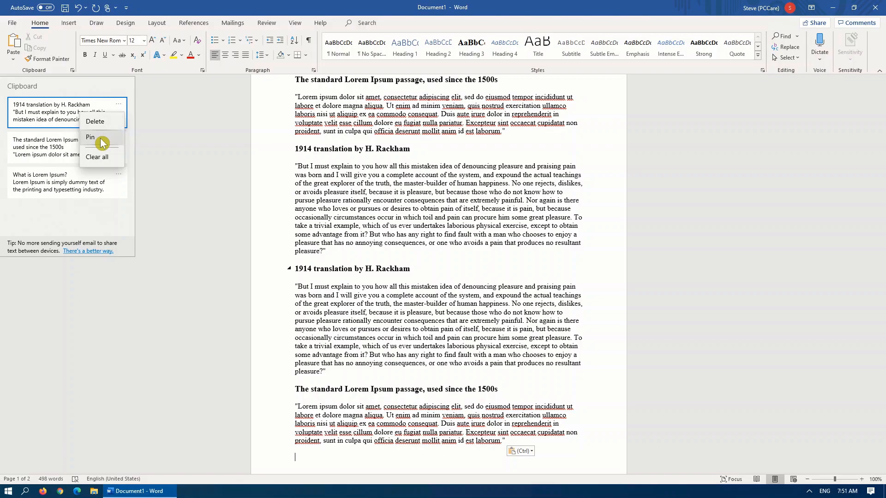
mouse_move(96, 159)
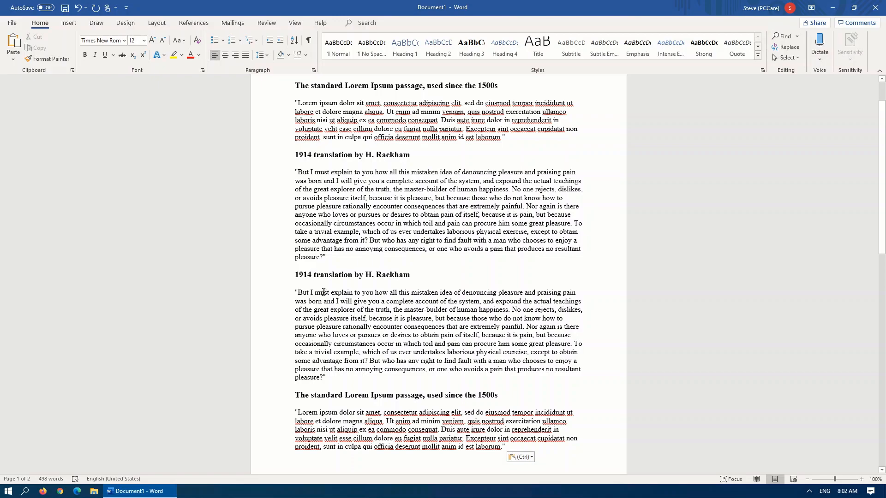
Step: Select 'But I must' in the second 1914 translation paragraph, then clear the selection
double_click(323, 296)
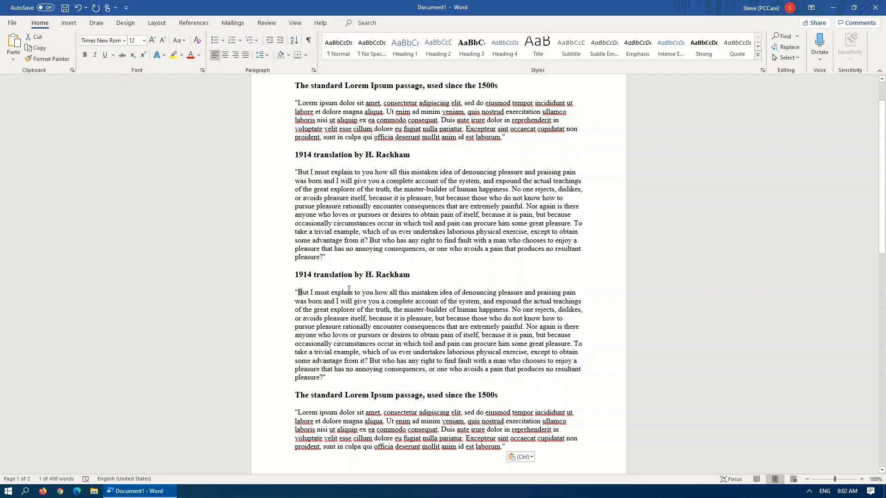
double_click(304, 292)
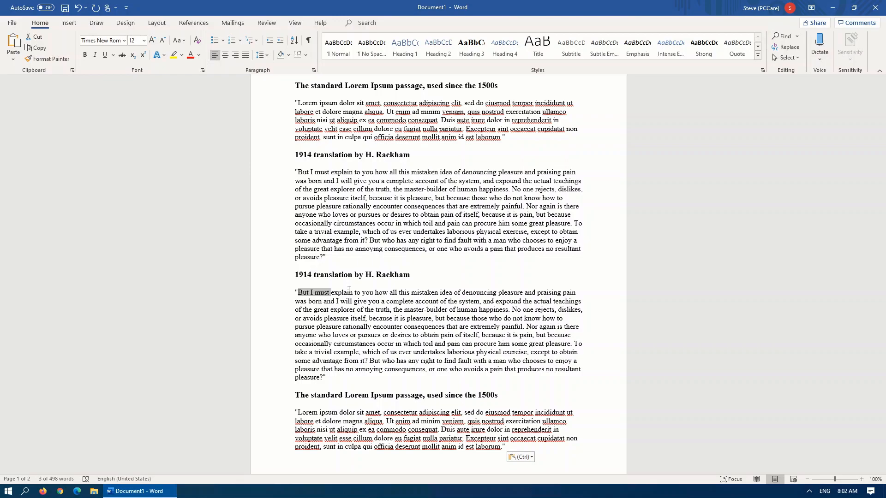
left_click(348, 292)
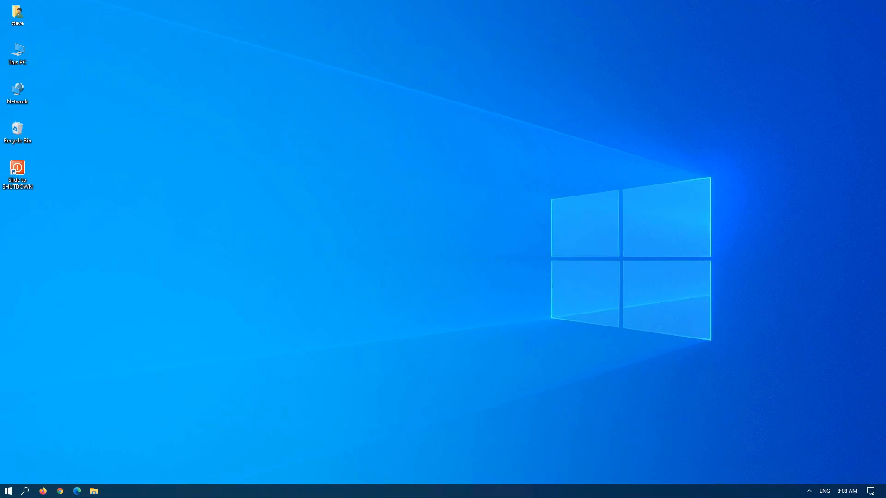
Step: Review the Focus assist modes from the Action Center icon, then open Start
right_click(876, 490)
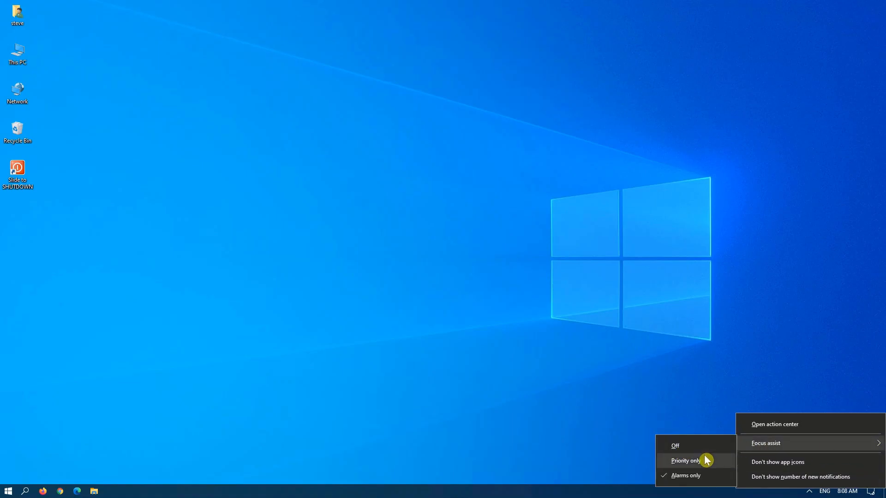
mouse_move(705, 465)
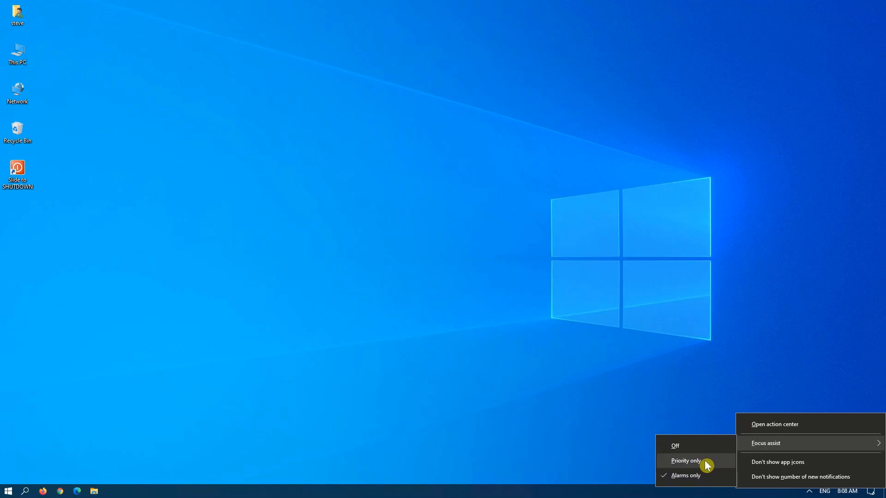
mouse_move(498, 454)
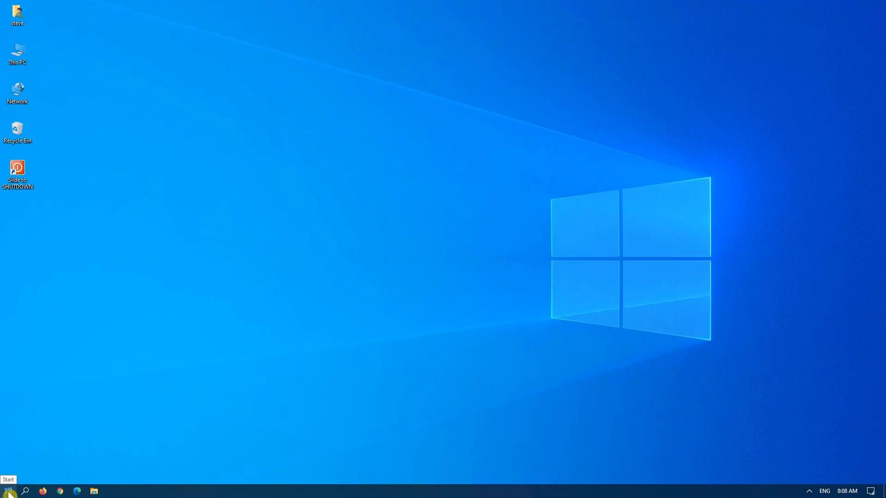
left_click(8, 490)
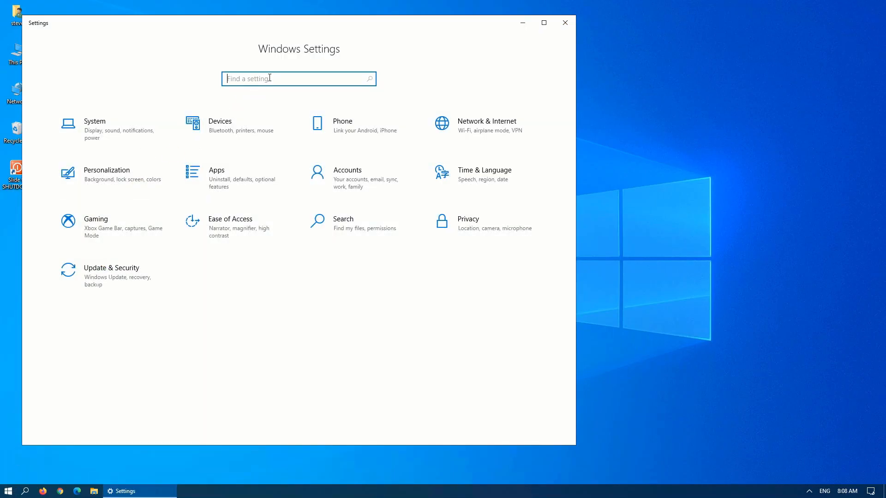
Step: Search Settings for 'focus' and open the Focus assist page showing Alarms only
type("focu")
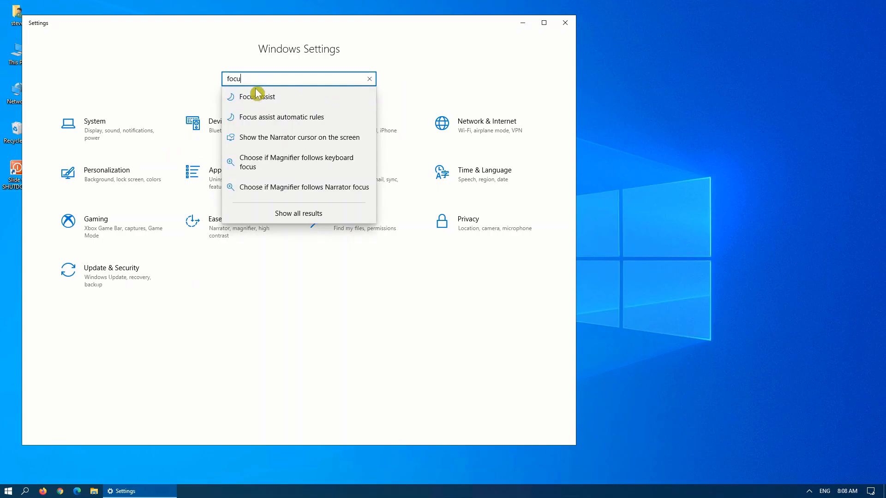
left_click(258, 96)
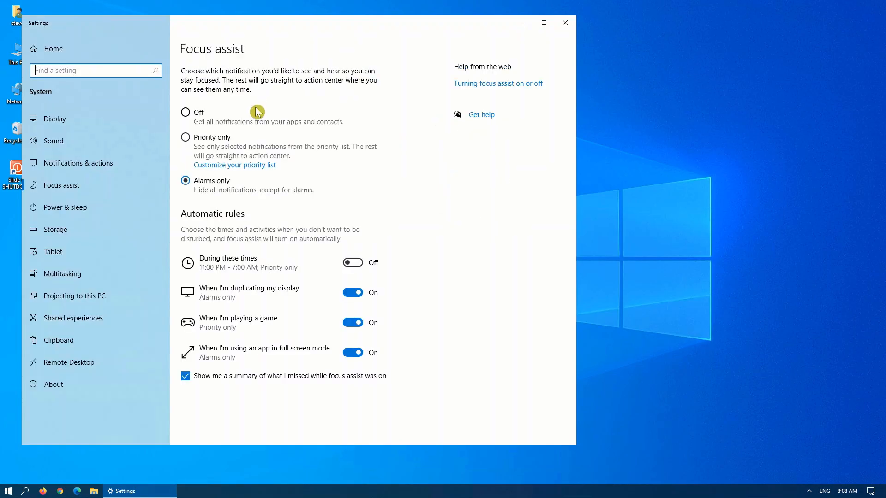
mouse_move(220, 144)
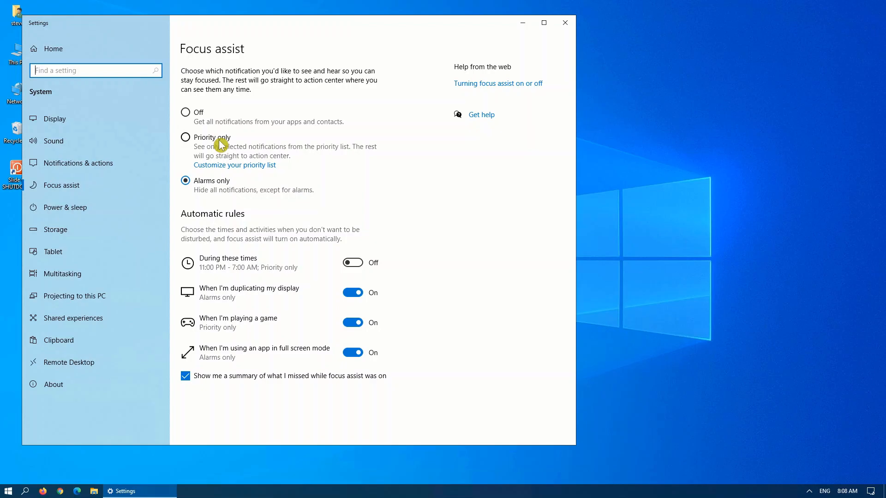
mouse_move(245, 241)
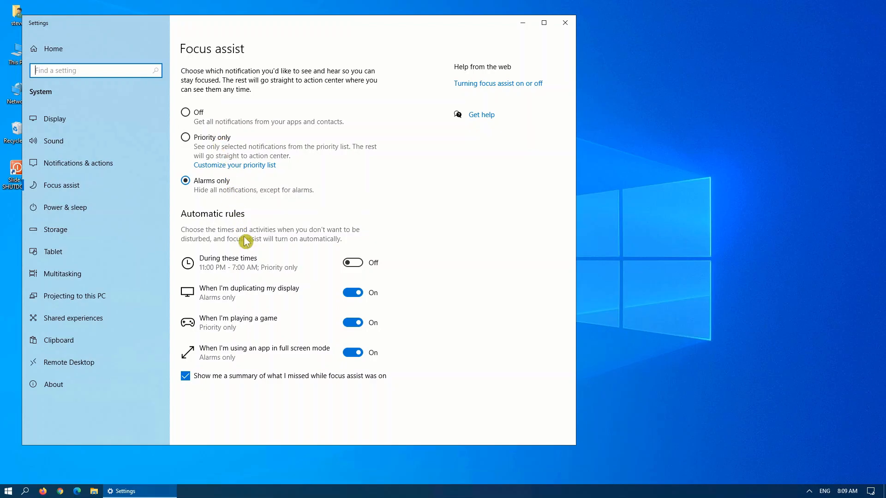
mouse_move(332, 263)
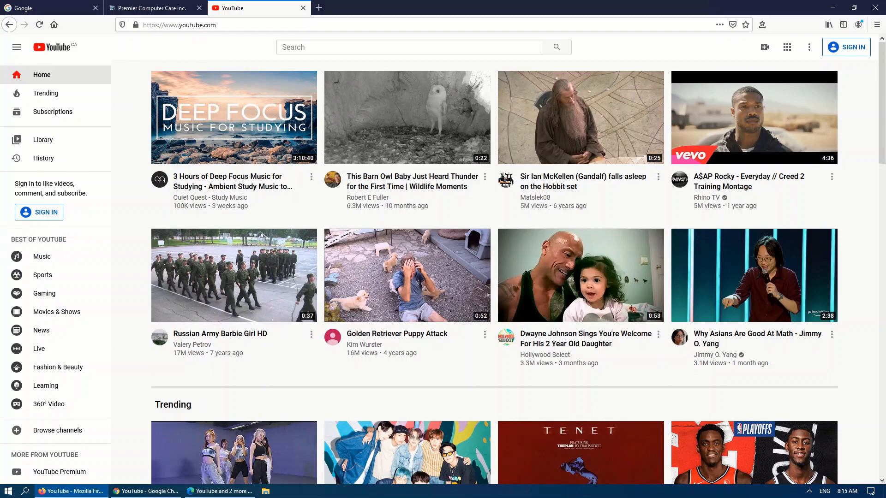
Step: Close the YouTube tab and restore it with Undo Close Tab from the tab bar menu
left_click(302, 8)
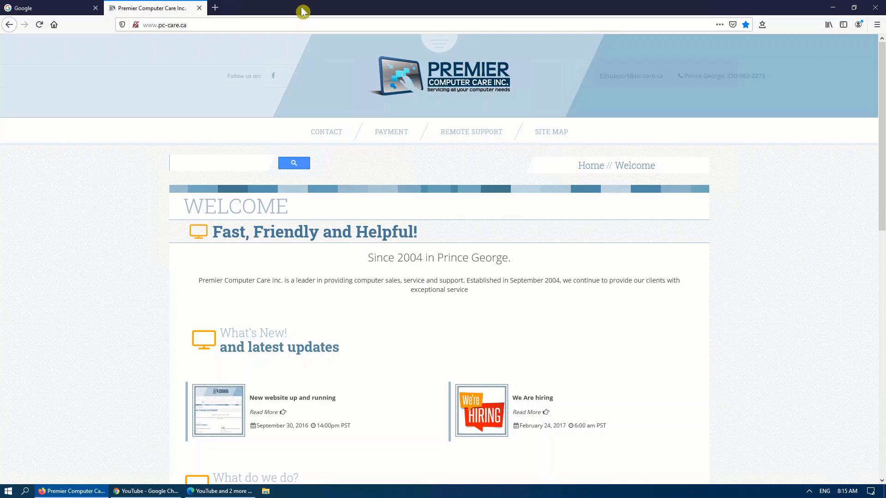
right_click(304, 10)
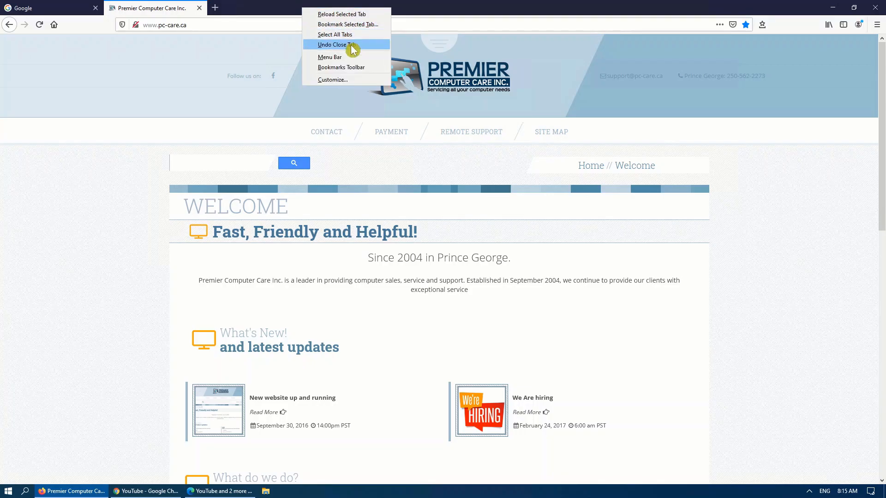
left_click(333, 44)
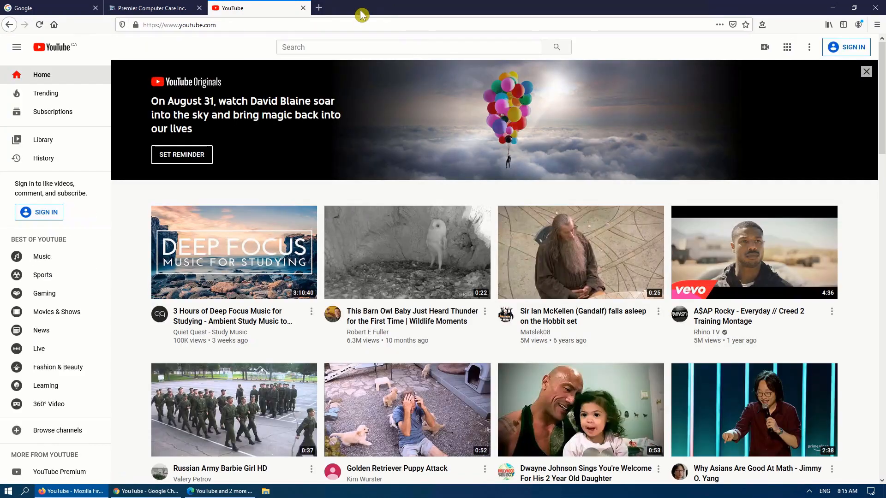
Step: Close the other tabs and reopen both with Ctrl+Shift+T twice
left_click(303, 7)
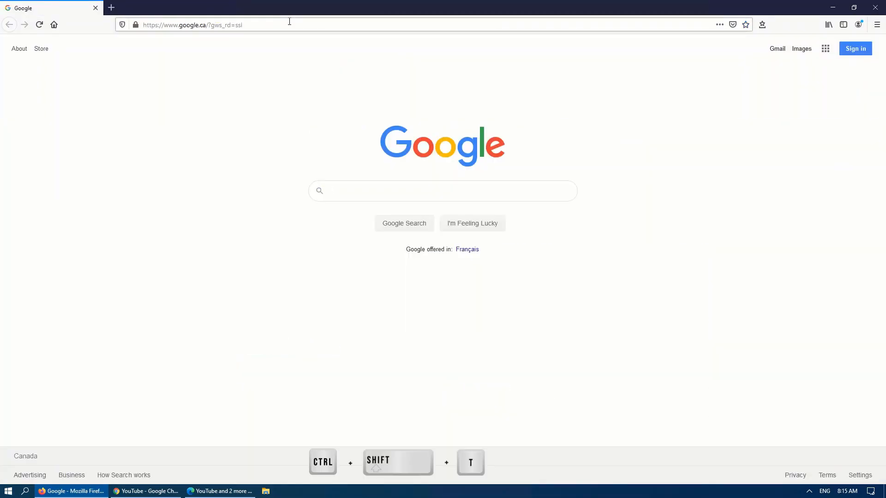
key("ctrl+shift+t")
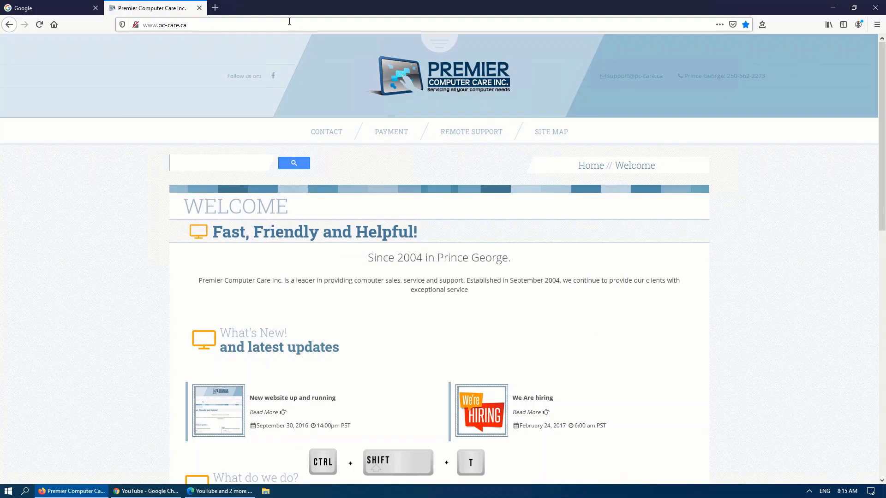
key("ctrl+shift+t")
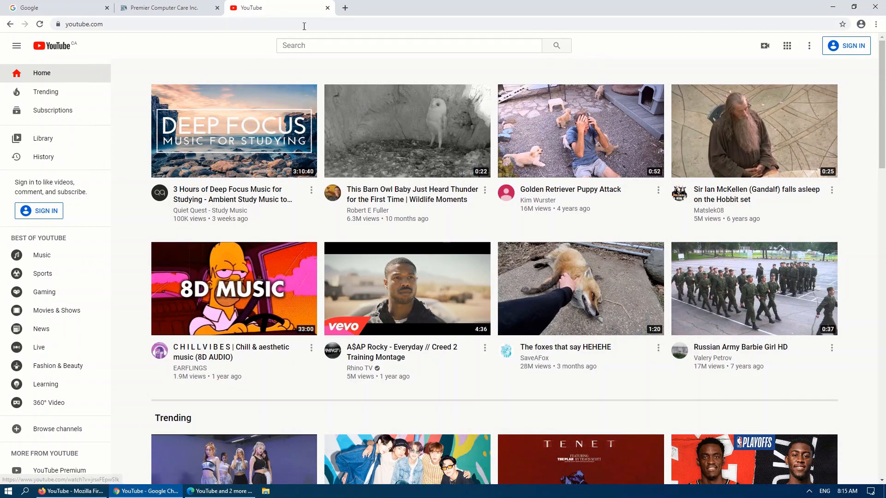
Step: Close Chrome's YouTube tab and bring up the tab strip's context menu
left_click(327, 7)
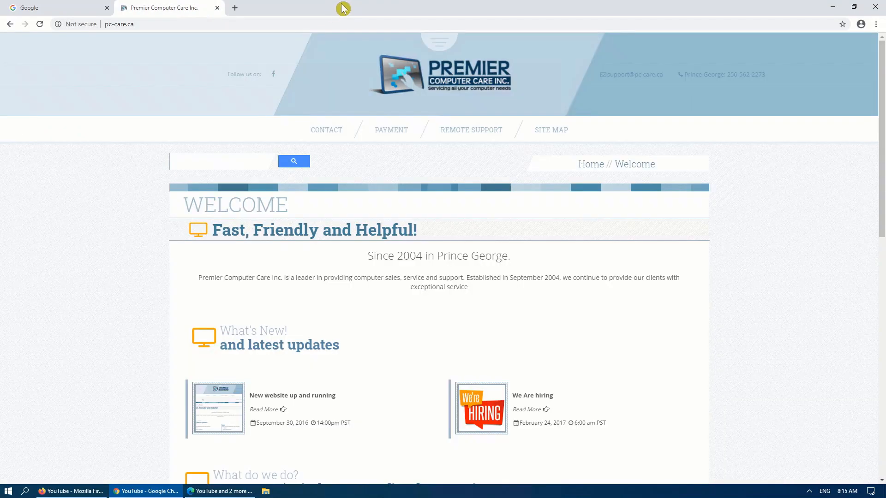
right_click(343, 8)
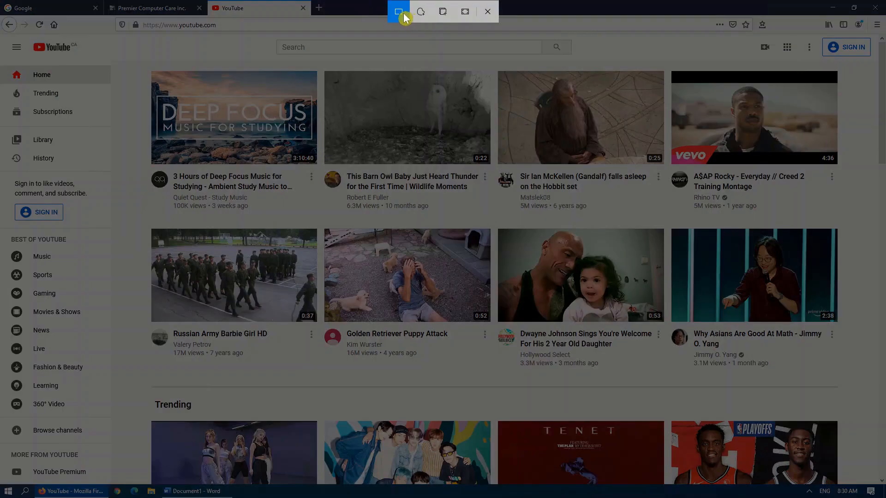
mouse_move(398, 12)
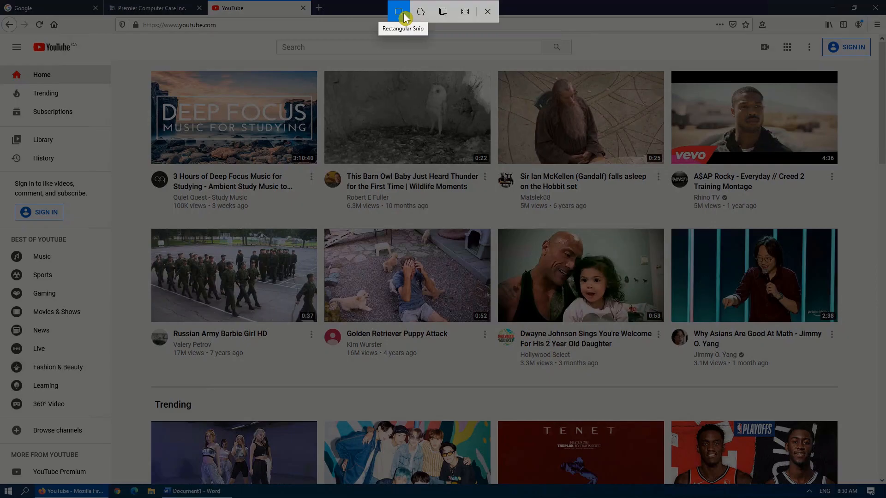
mouse_move(421, 11)
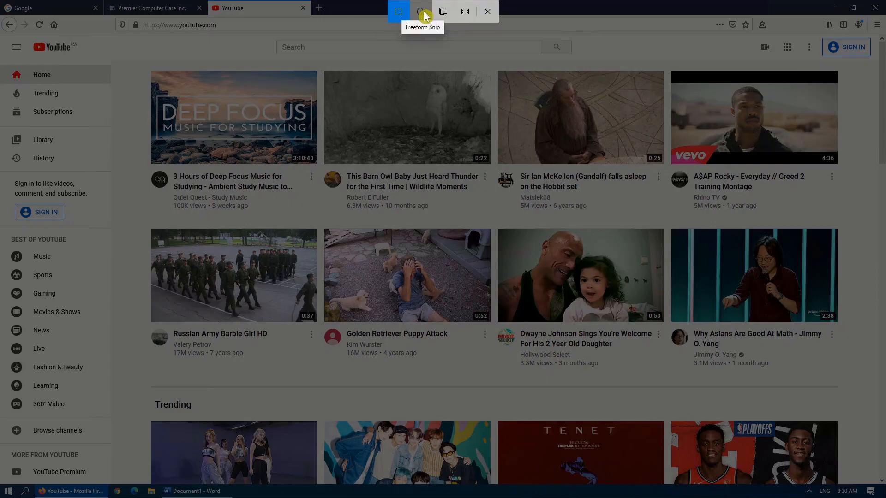
mouse_move(443, 11)
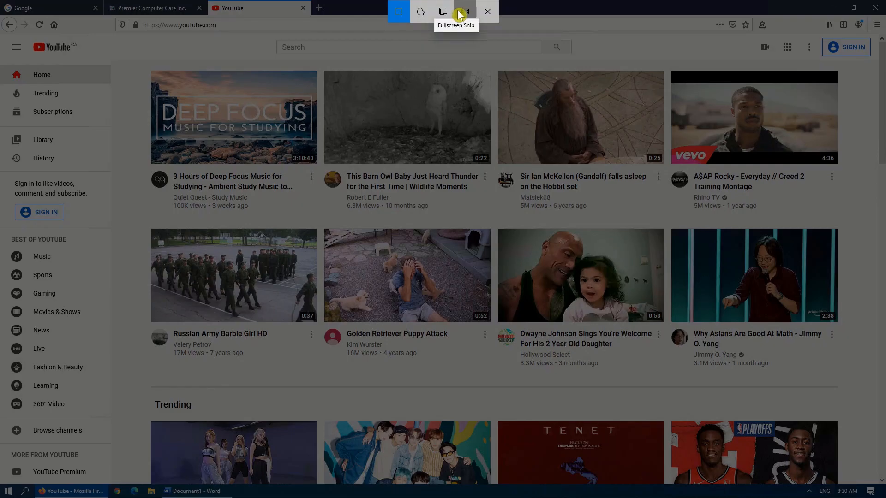
mouse_move(420, 11)
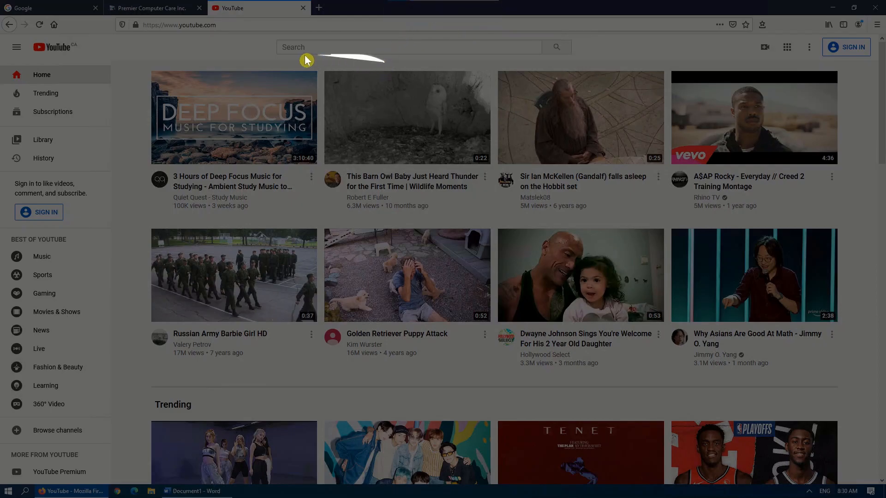
mouse_move(457, 60)
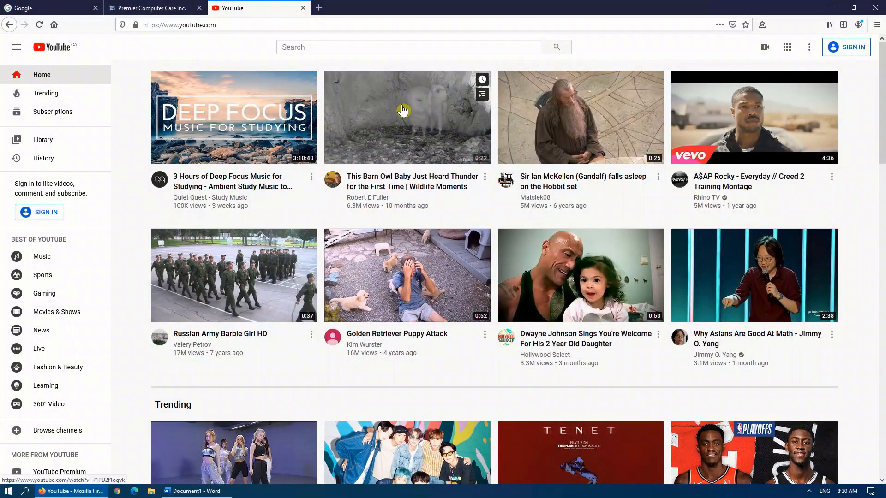
mouse_move(421, 106)
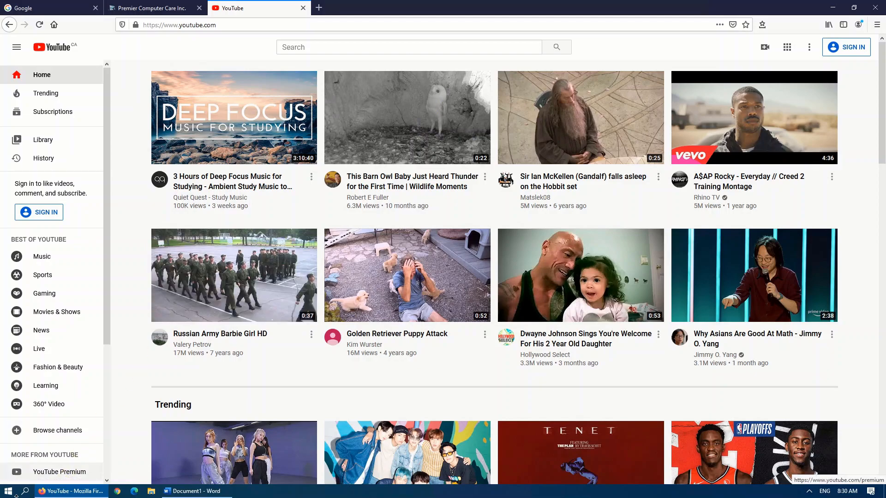
left_click(8, 490)
type("sni")
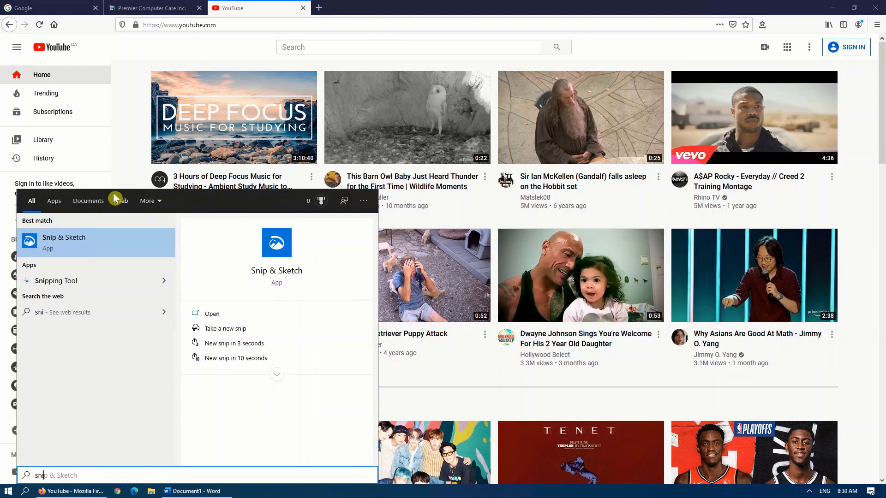
Step: Launch Snip & Sketch and take an immediate Rectangular Snip of the YouTube page
left_click(212, 313)
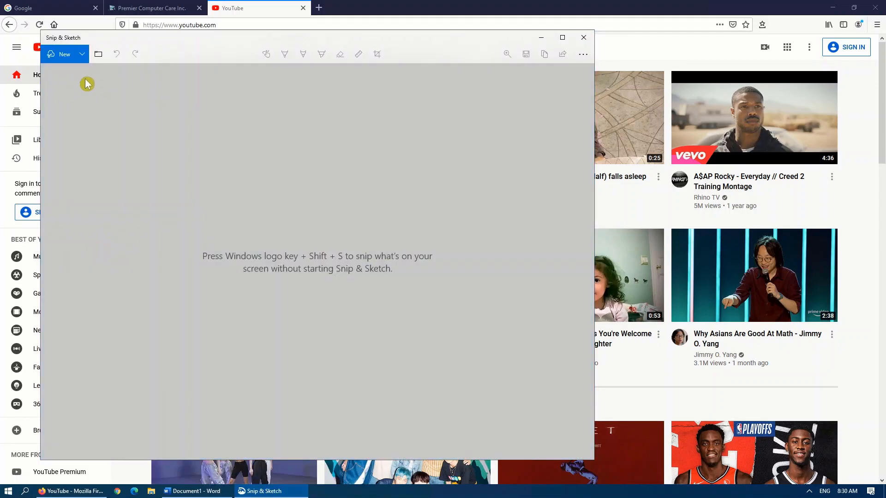
left_click(81, 54)
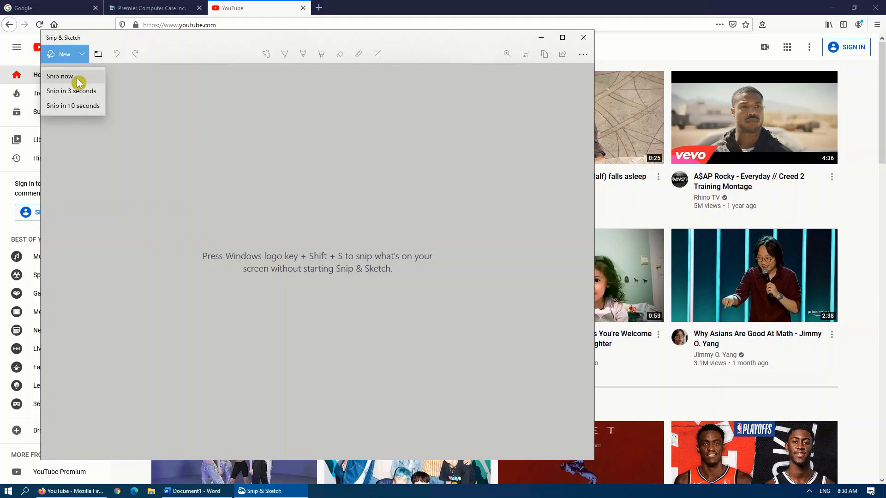
mouse_move(83, 91)
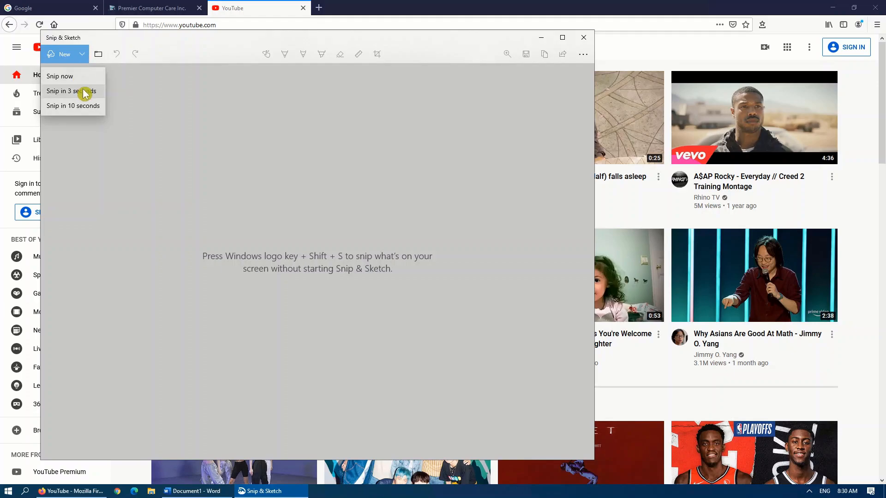
mouse_move(82, 113)
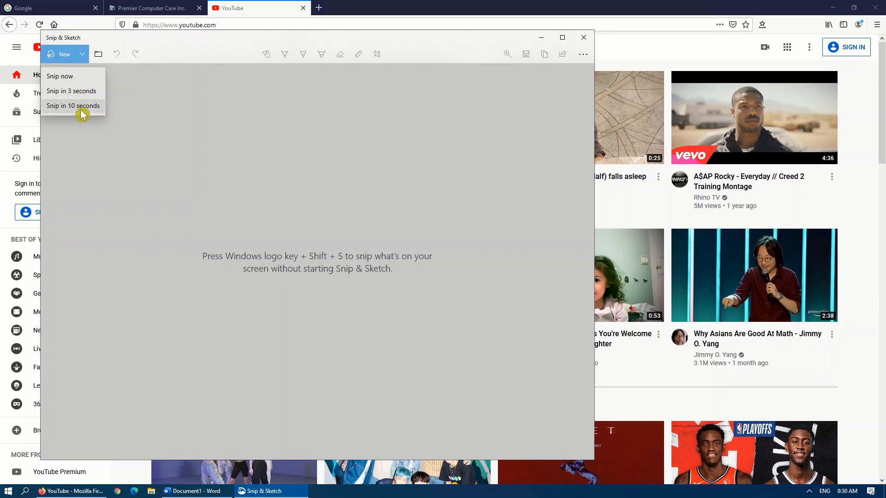
mouse_move(60, 76)
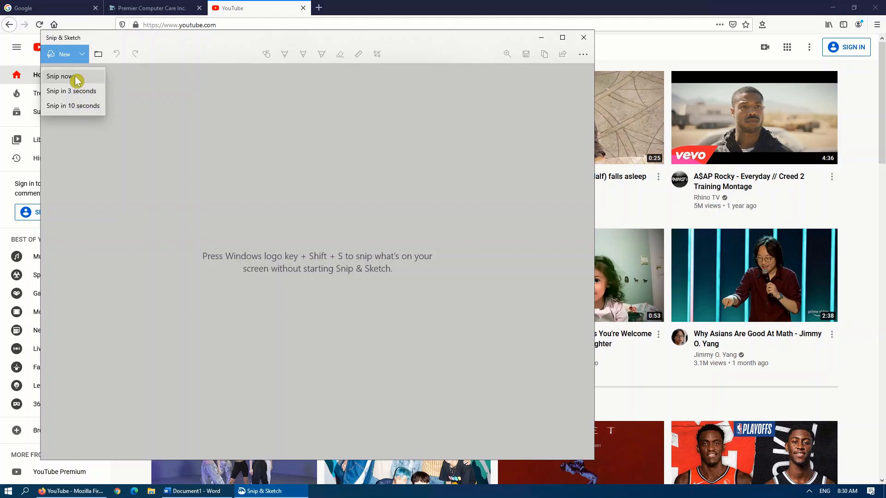
left_click(60, 76)
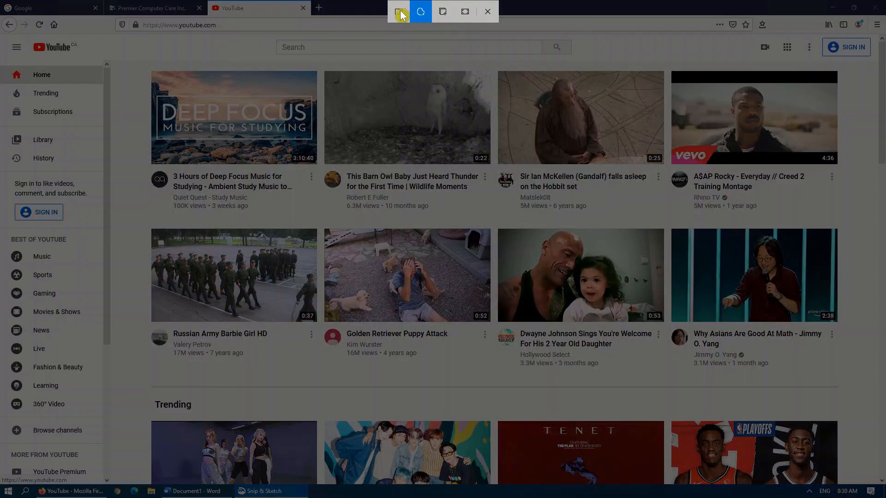
mouse_move(400, 11)
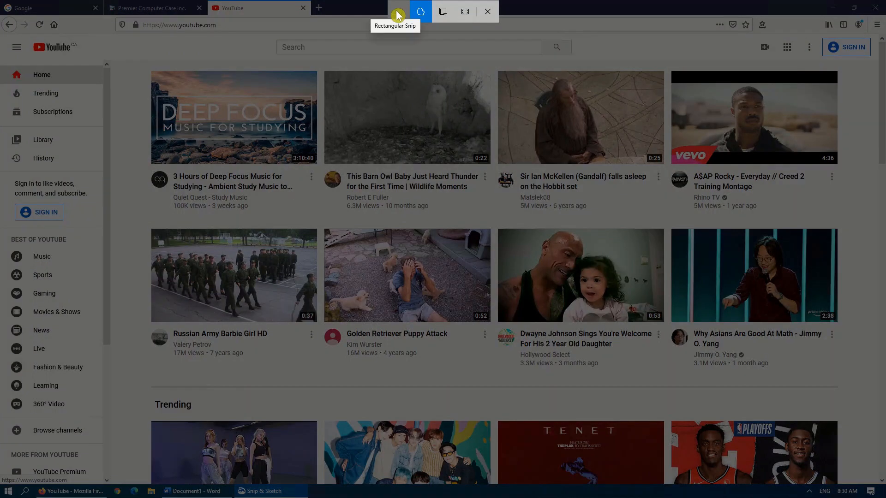
left_click(398, 11)
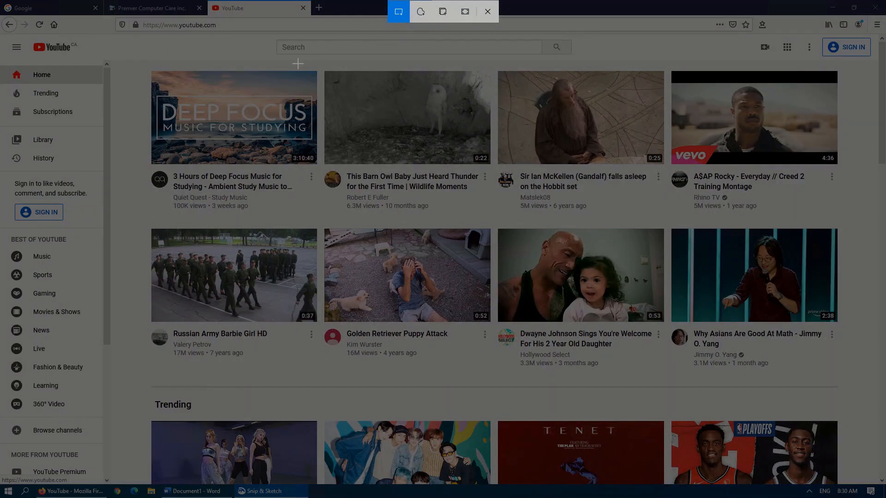
left_click(486, 10)
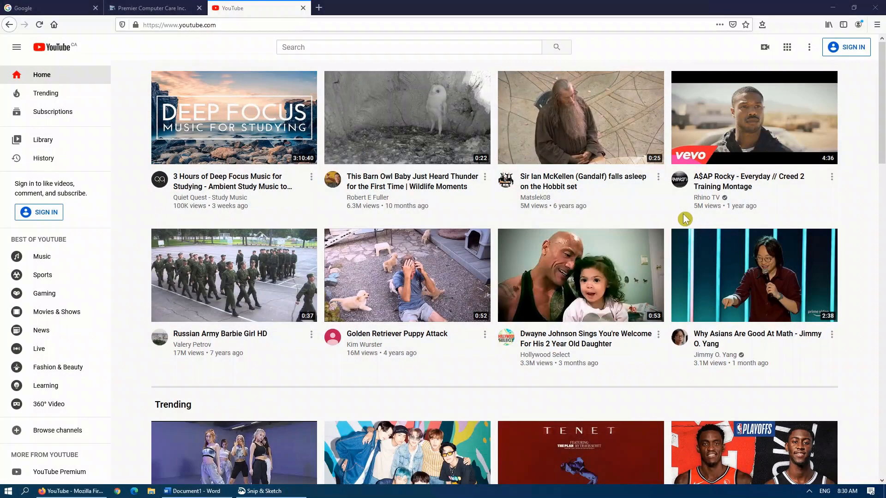
Step: Highlight the Gandalf video's '5M views · 6 years ago' line in yellow, then start cropping
left_click(256, 491)
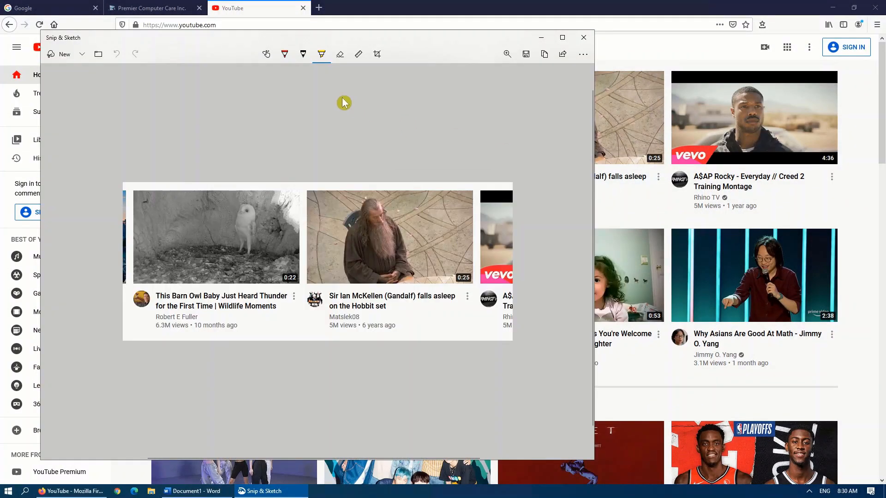
mouse_move(317, 253)
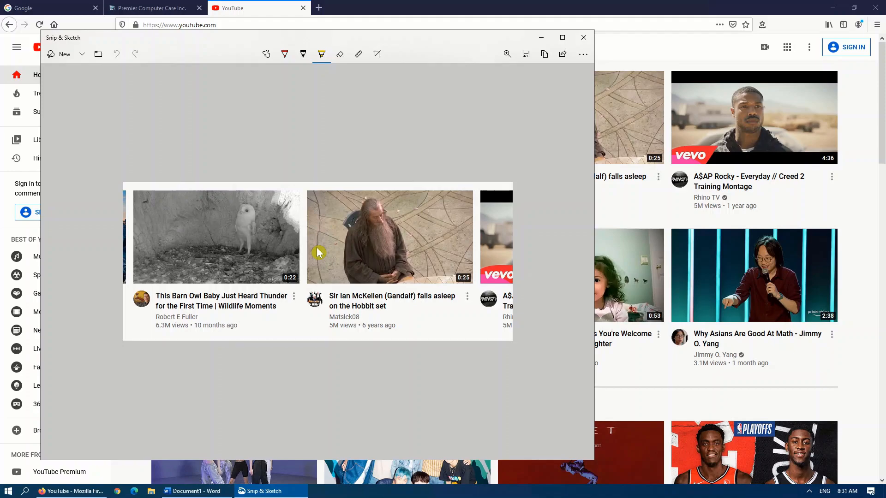
mouse_move(405, 53)
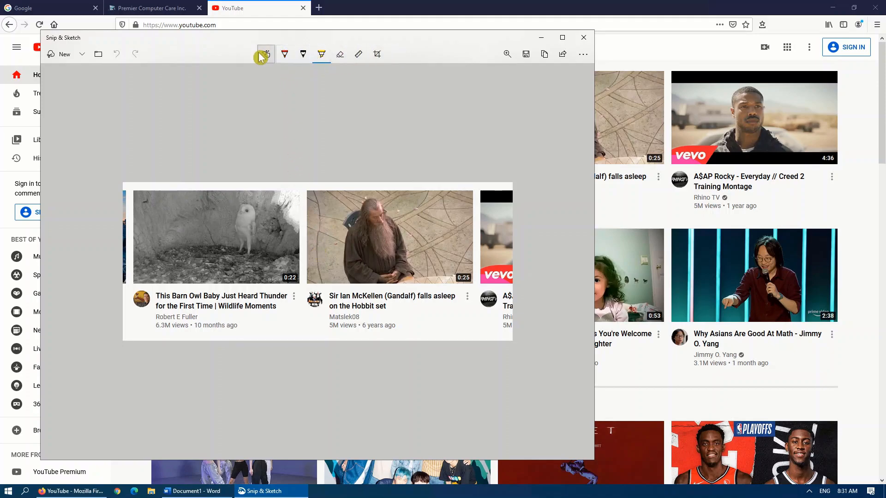
mouse_move(265, 54)
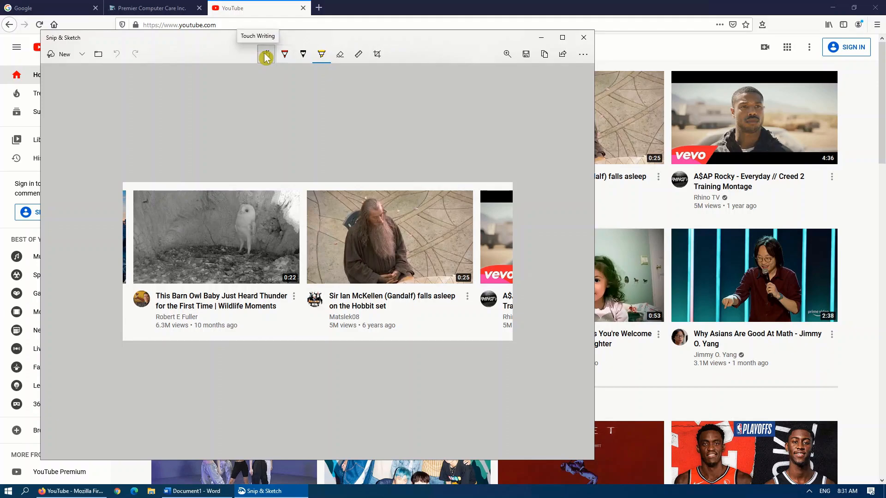
mouse_move(303, 54)
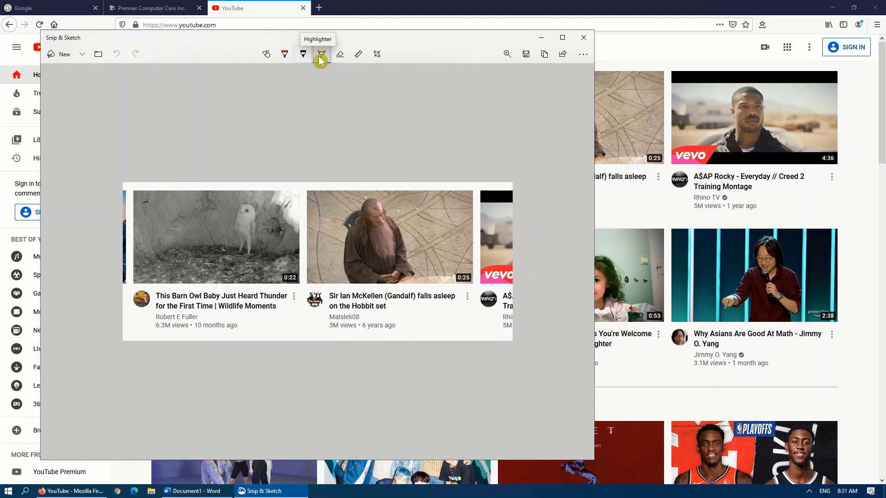
left_click(321, 53)
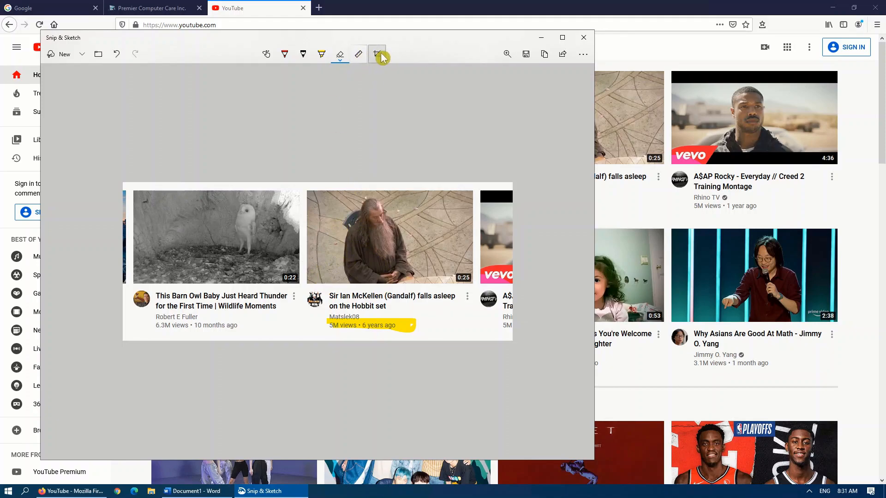
left_click(377, 54)
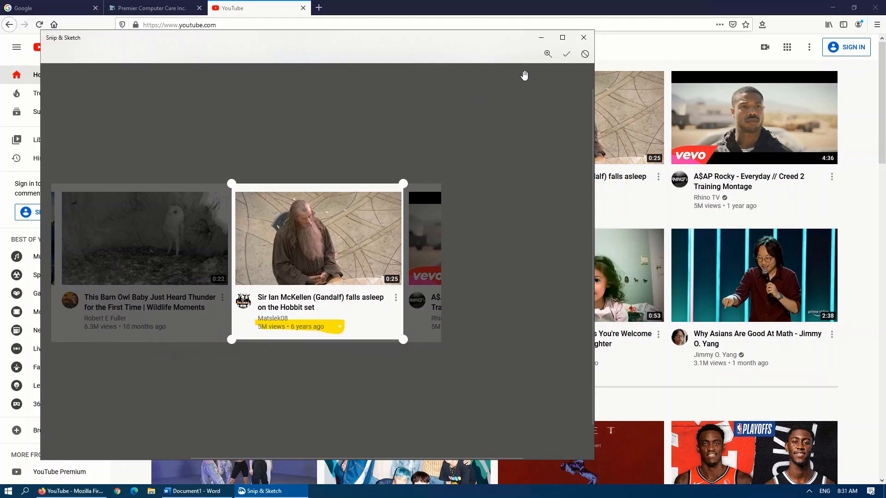
Step: Apply the crop around the Gandalf tile and close Snip & Sketch
left_click(567, 54)
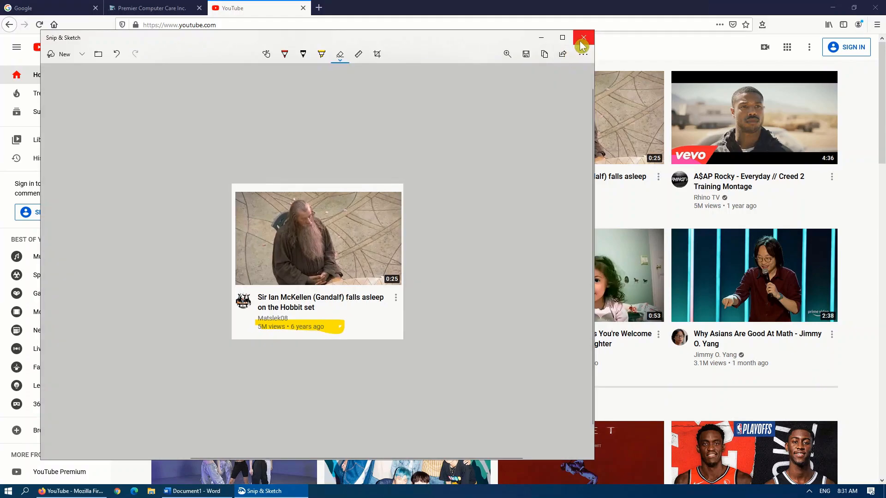
left_click(583, 37)
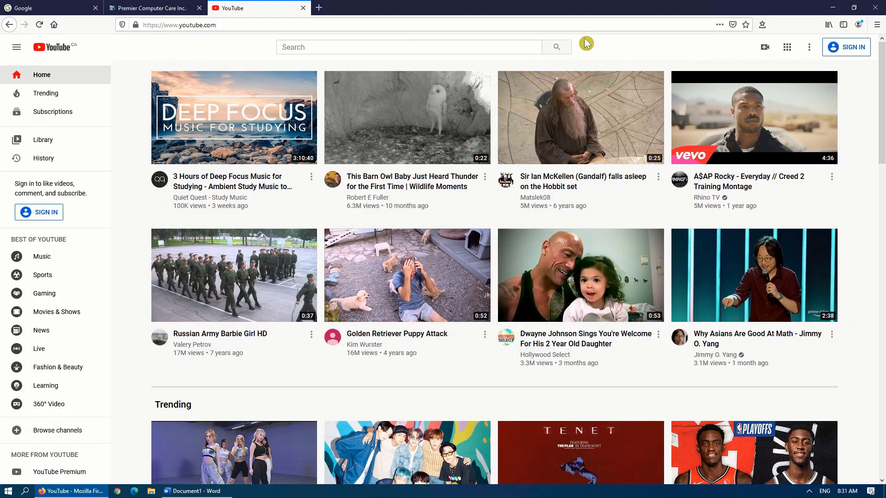
mouse_move(194, 491)
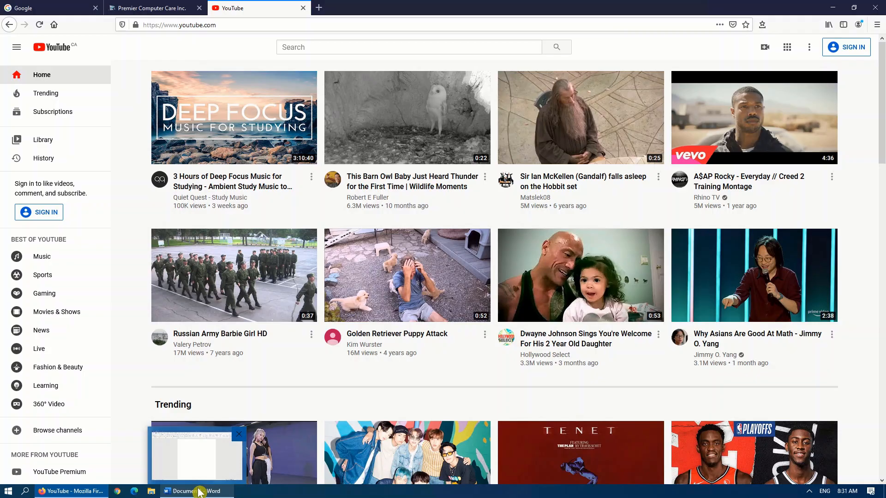
Step: Paste the three-video strip and Barn Owl snip into the blank Word page via Win+V
left_click(192, 490)
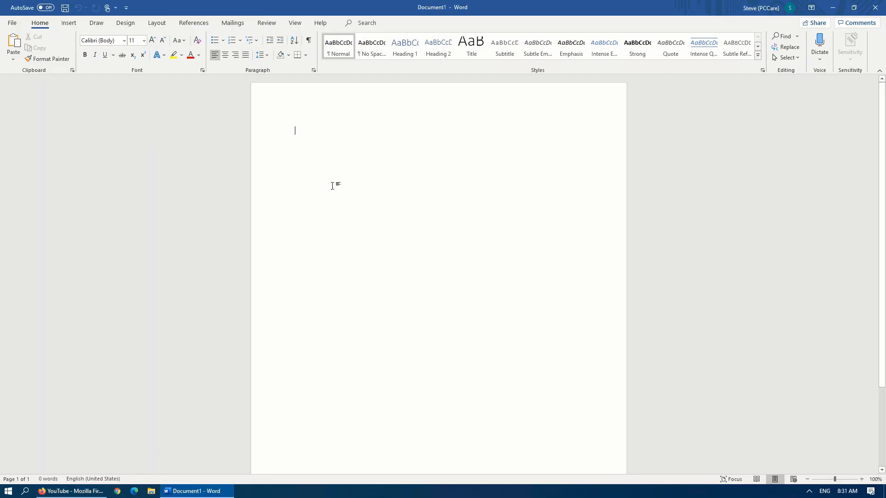
left_click(72, 70)
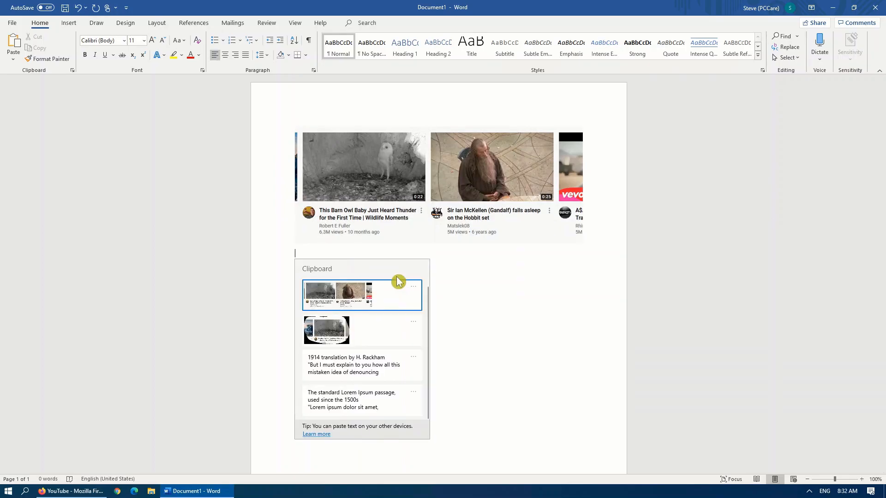
left_click(361, 294)
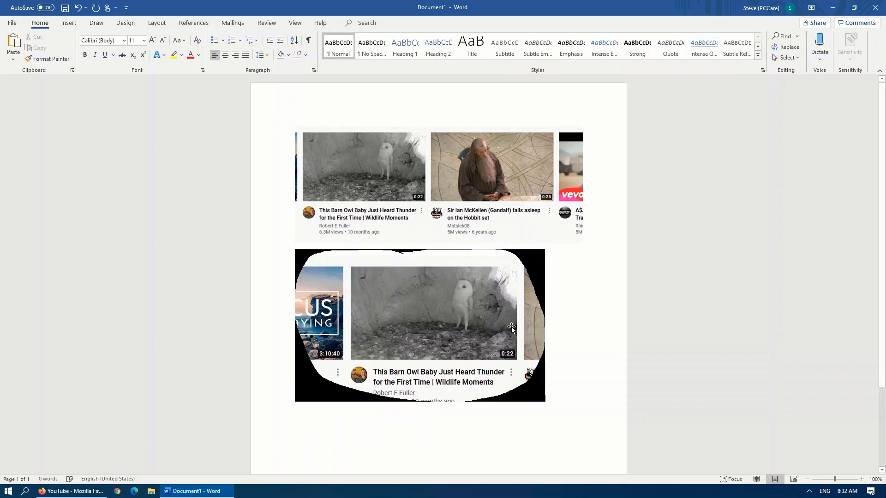
mouse_move(533, 313)
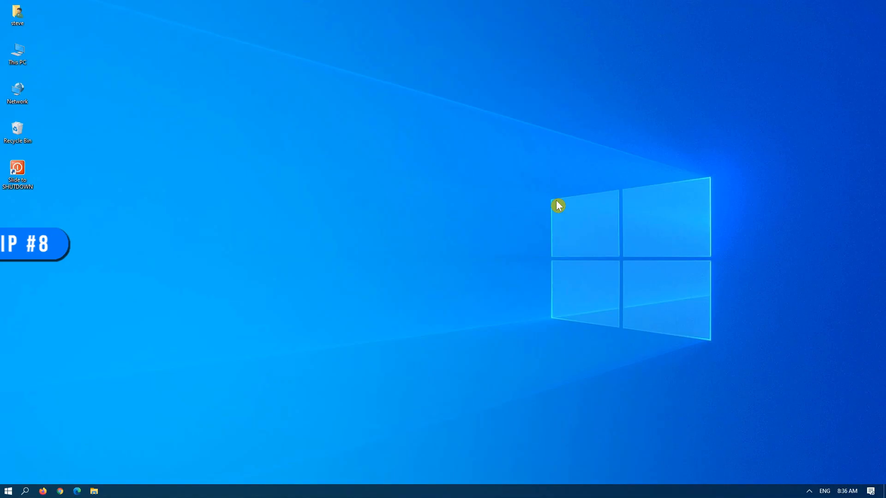
mouse_move(23, 63)
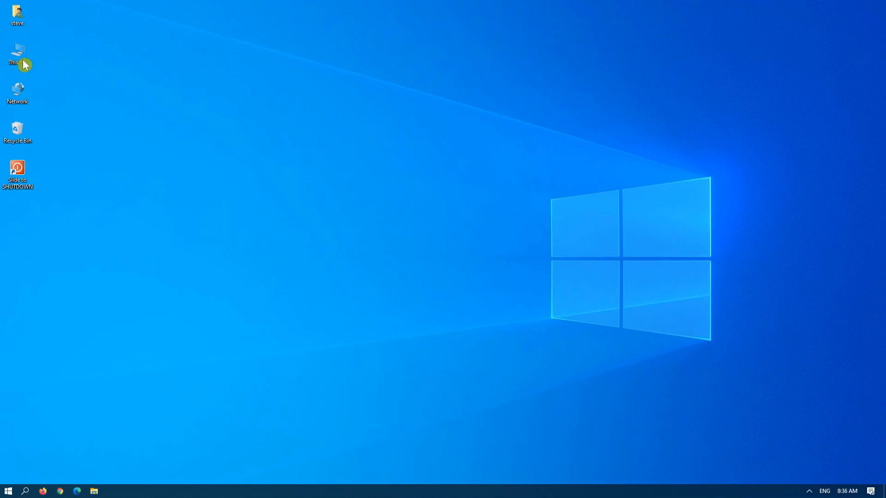
mouse_move(17, 14)
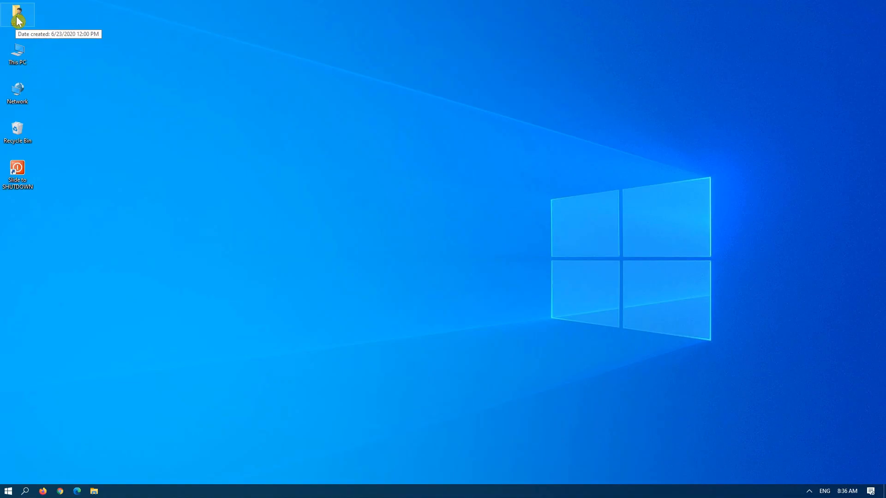
Step: Open steve's Documents folder, then cd to C:\Users in an administrator Command Prompt
double_click(17, 14)
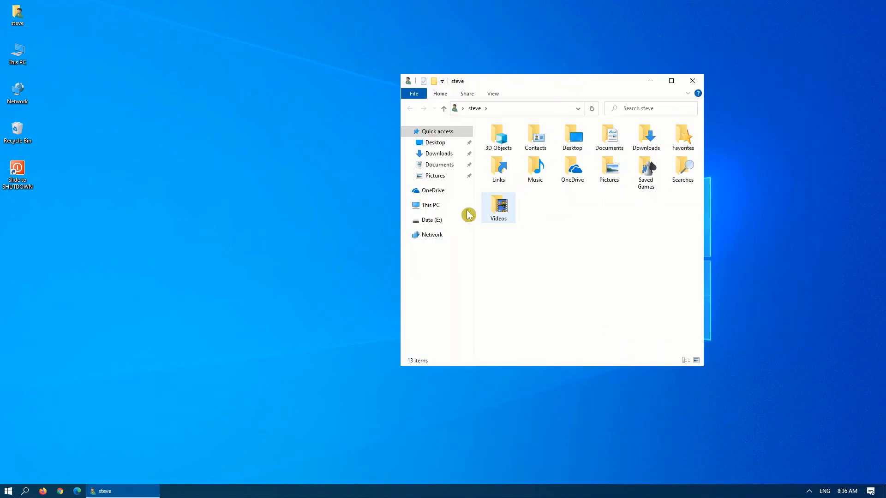
double_click(609, 137)
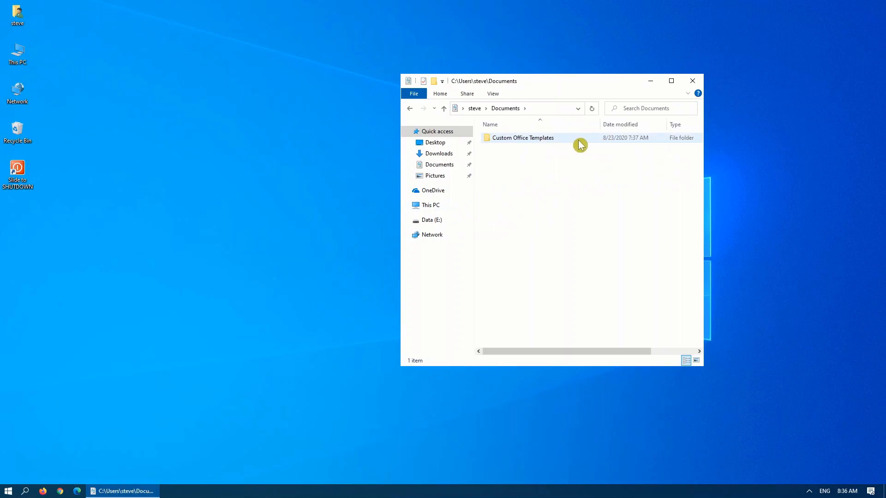
mouse_move(545, 114)
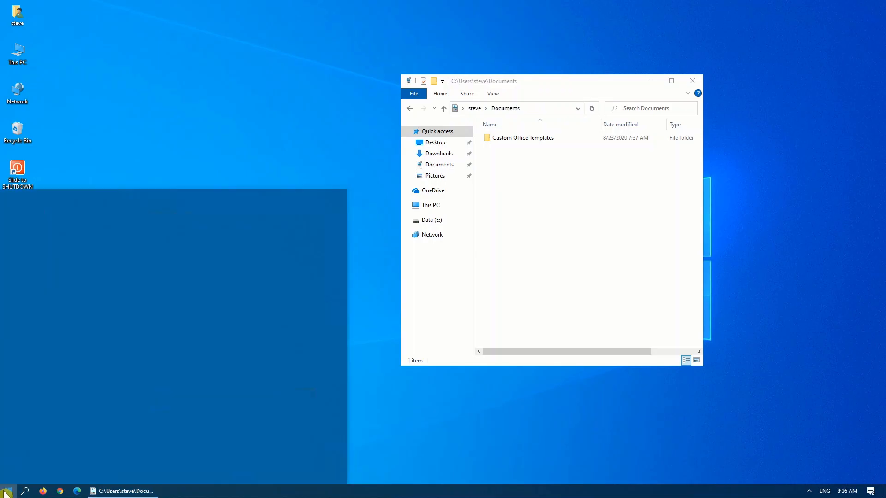
left_click(7, 491)
type("c")
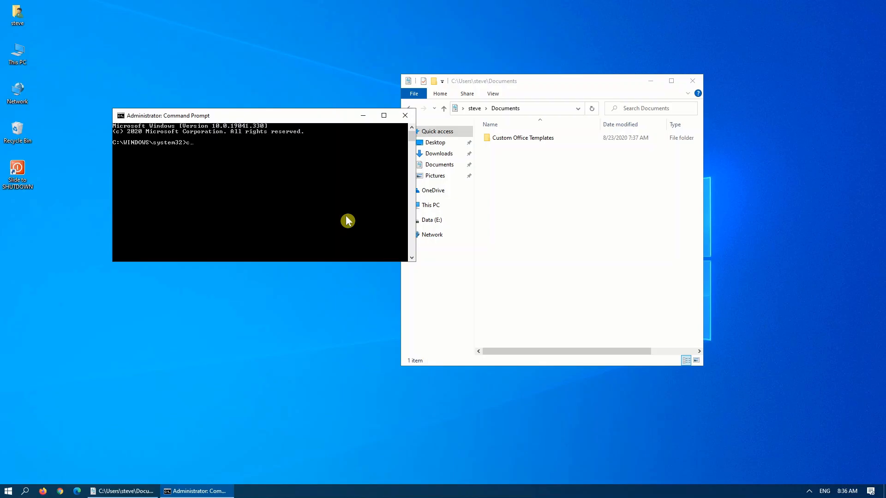
type("d\\user")
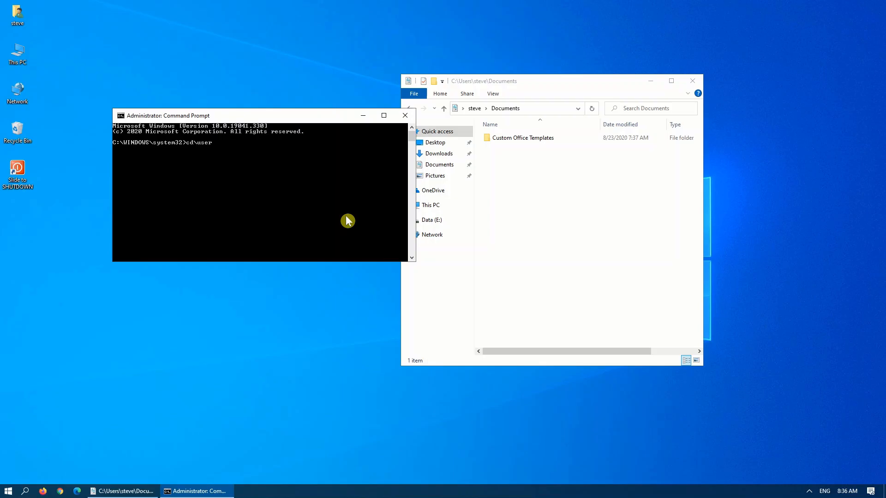
key("Return")
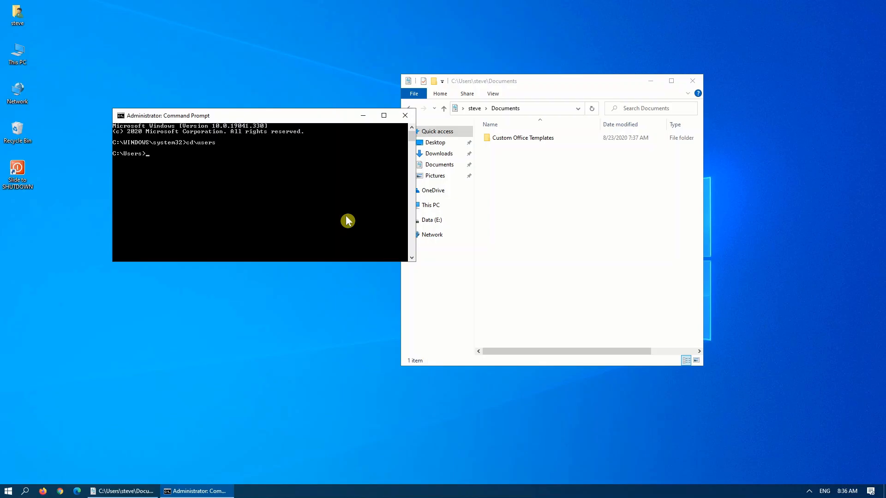
mouse_move(284, 143)
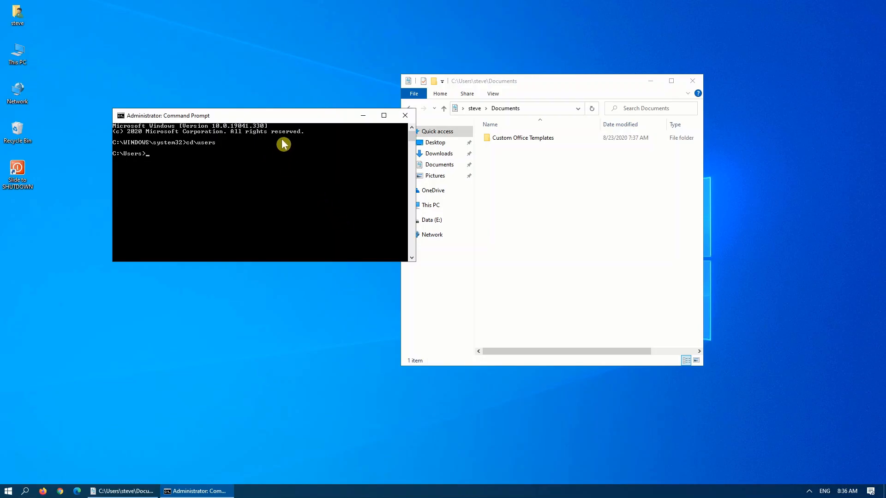
mouse_move(385, 116)
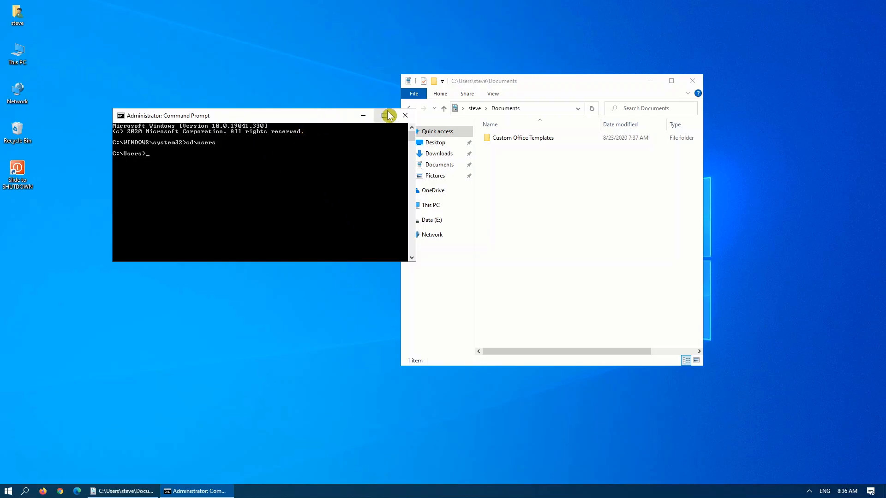
Step: Close the admin prompt and type cmd in the Documents address bar to open a prompt there
left_click(404, 115)
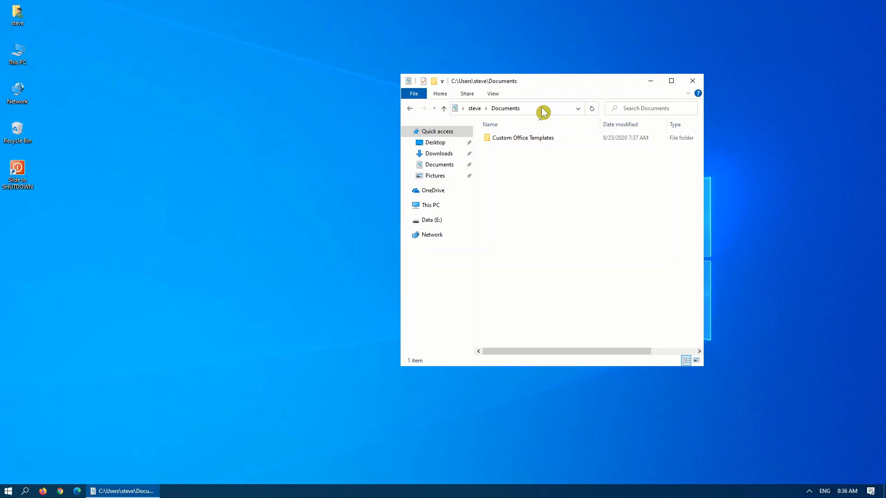
left_click(542, 109)
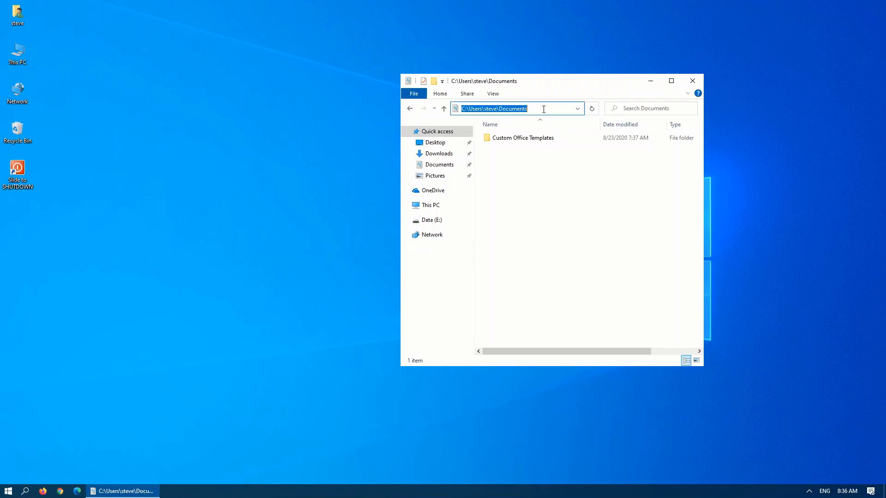
type("cmd")
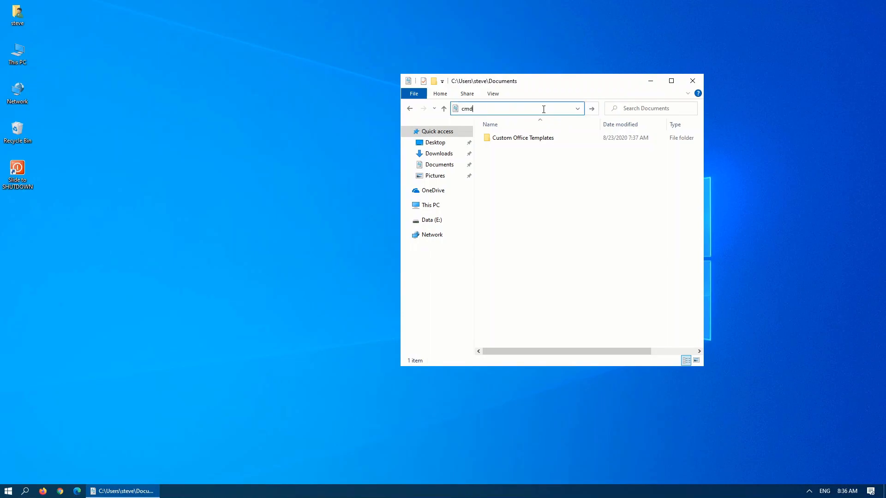
key("Return")
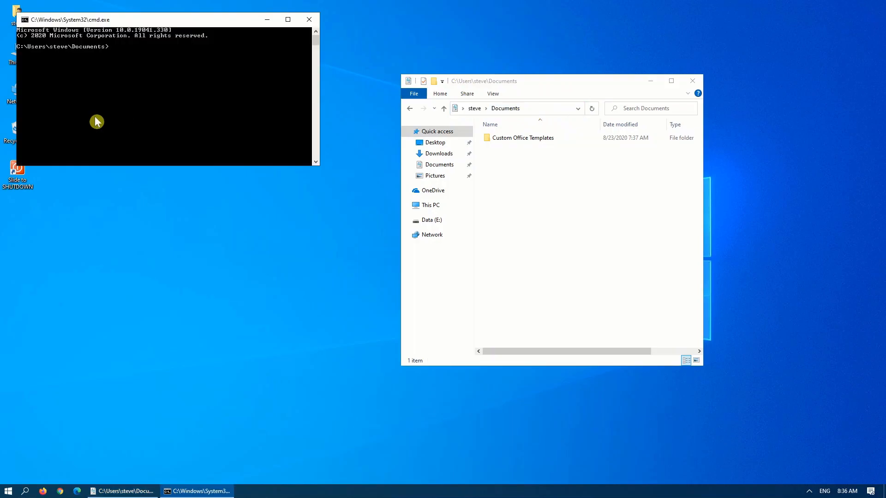
mouse_move(121, 55)
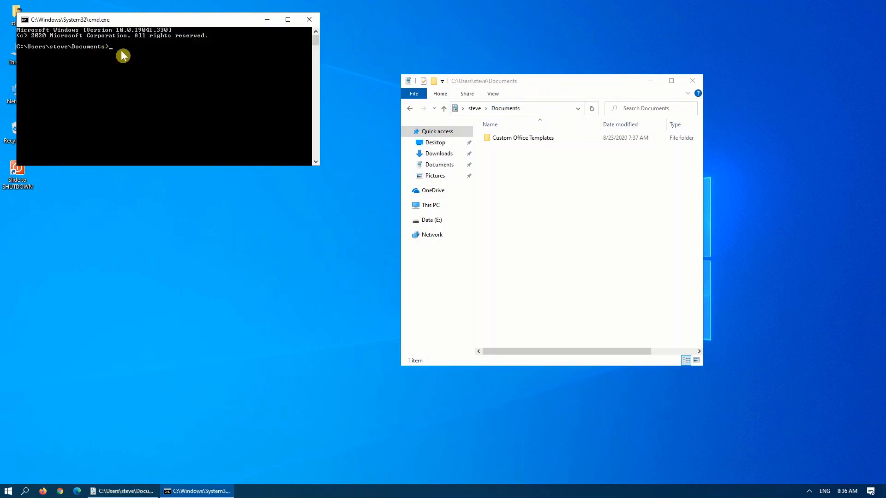
mouse_move(231, 107)
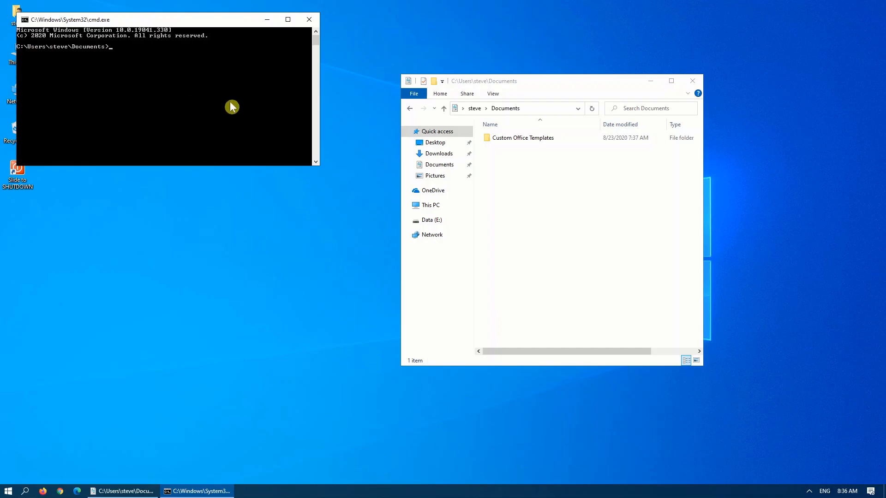
mouse_move(270, 38)
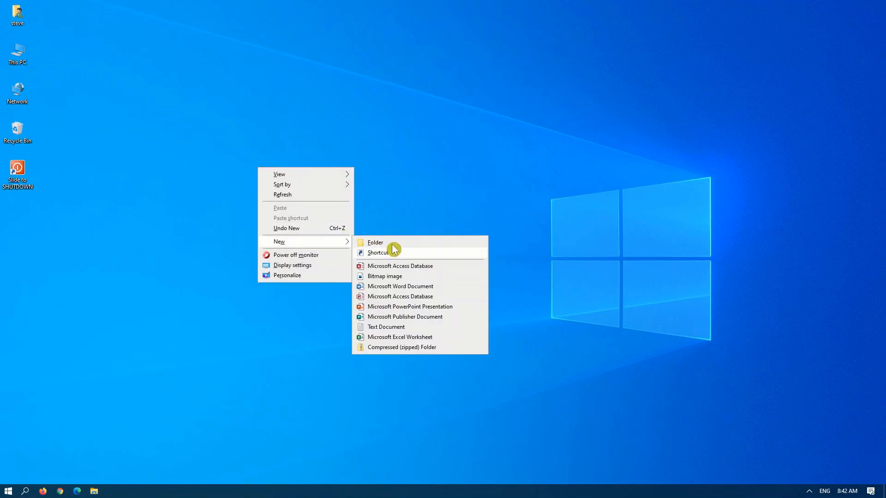
Step: Create a new desktop folder to name with the GodMode GUID
left_click(374, 243)
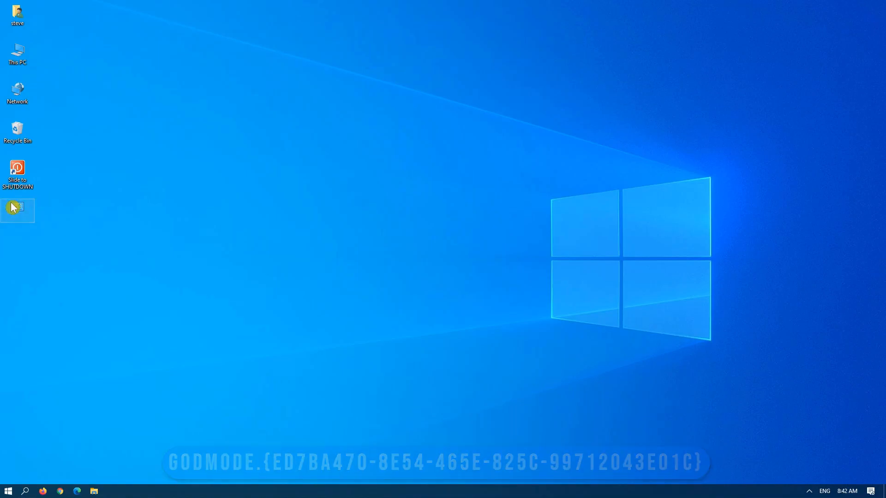
mouse_move(18, 212)
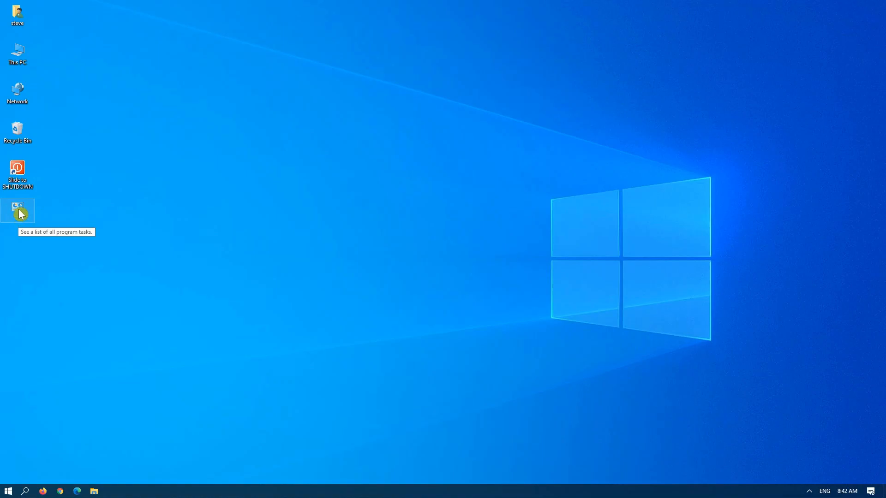
Step: Open the GodMode folder and scroll through its 213 categorized settings tasks
double_click(18, 210)
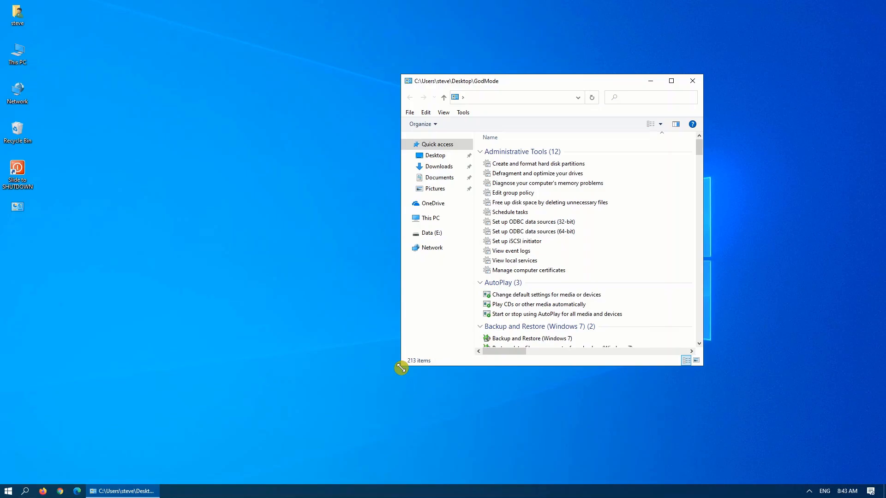
mouse_move(565, 201)
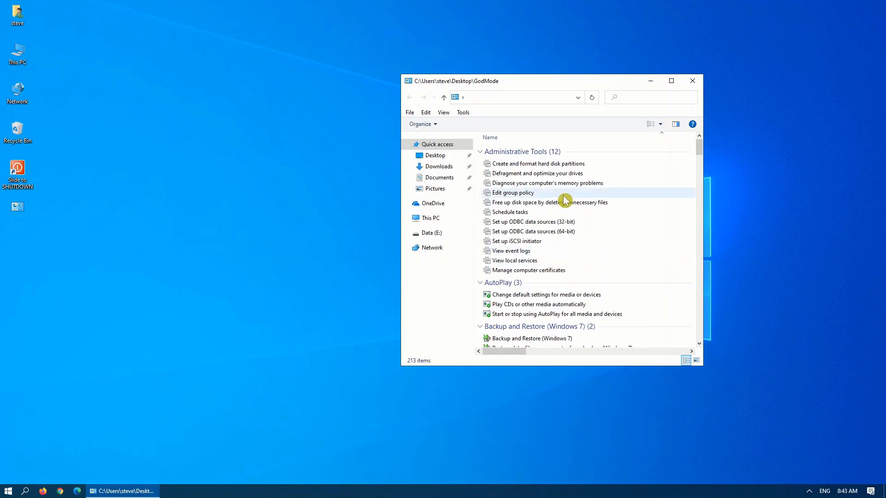
scroll("down", 3)
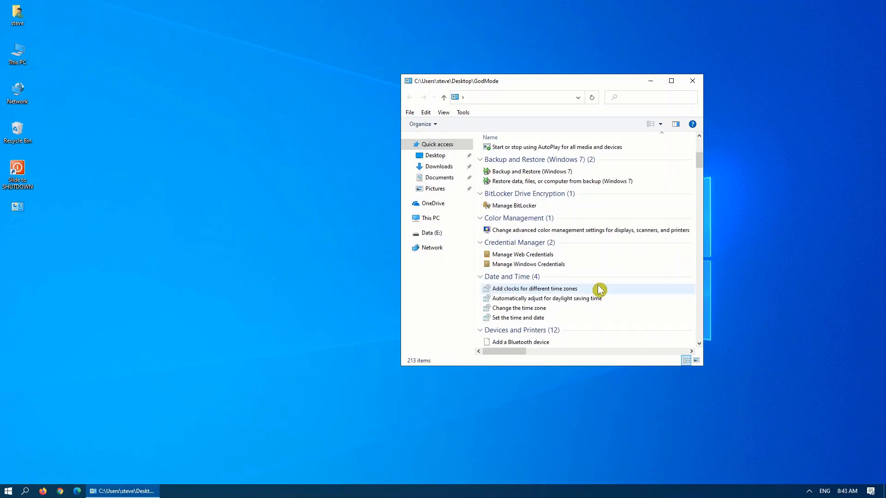
scroll("down", 3)
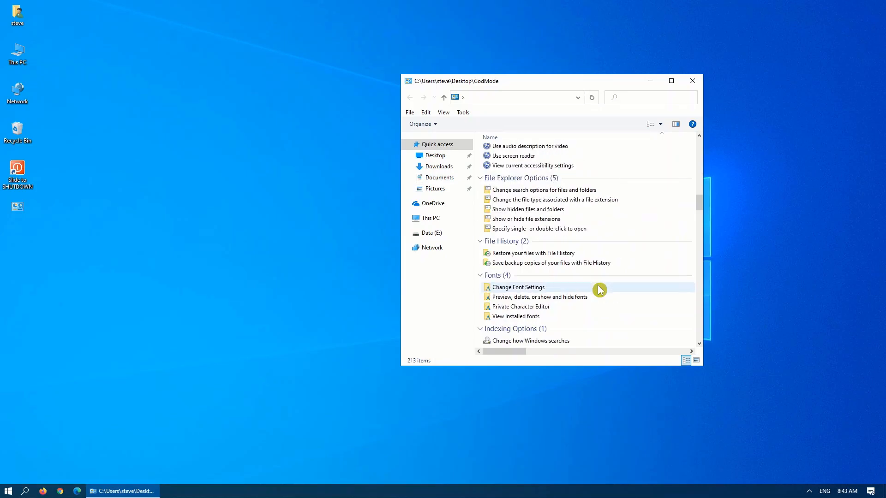
scroll("down", 3)
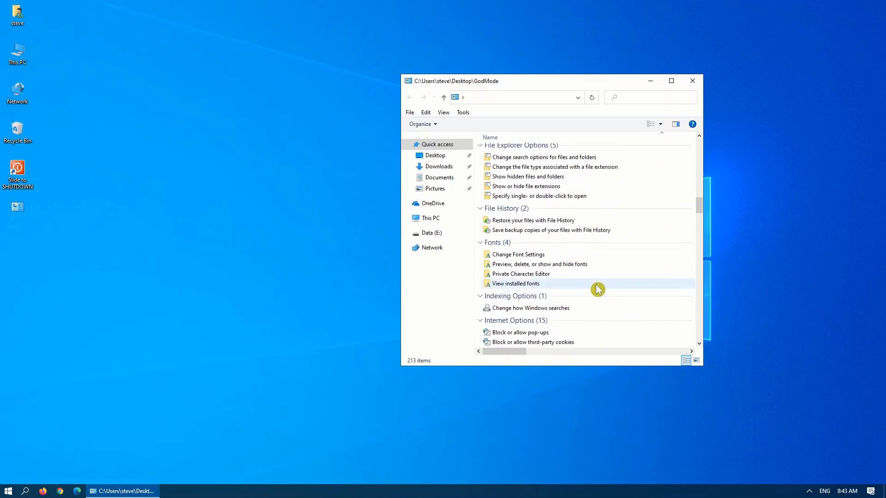
scroll("down", 3)
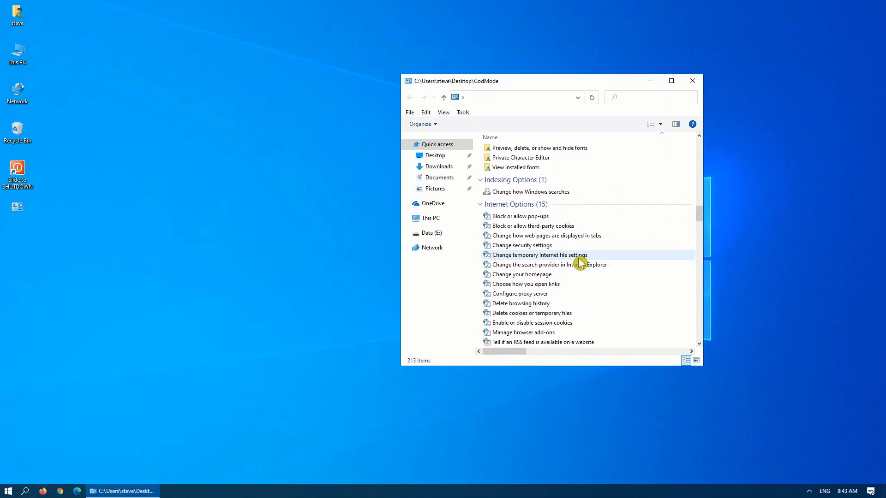
scroll("down", 3)
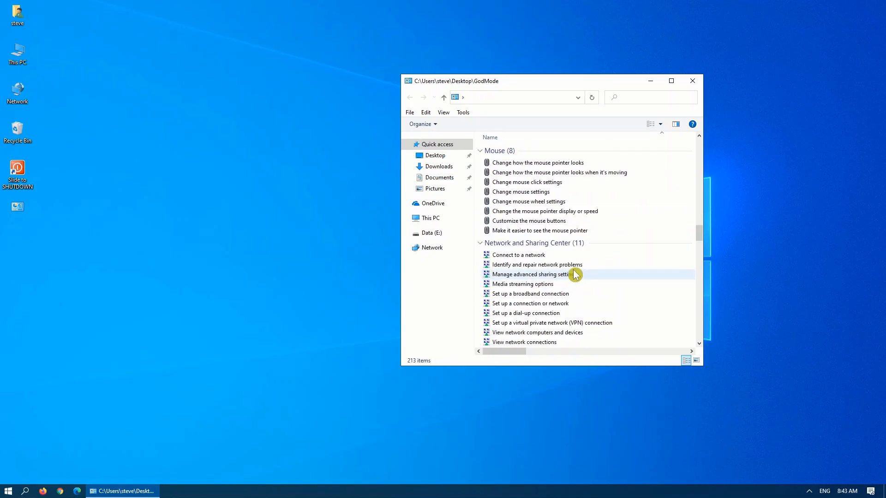
scroll("down", 3)
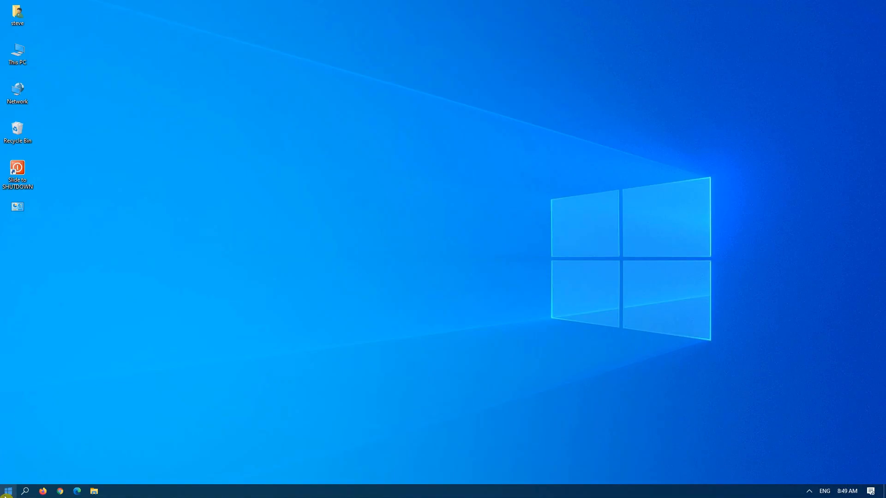
Step: Search Start for Disk Cleanup, scan System (C:), and request system files cleanup
left_click(8, 490)
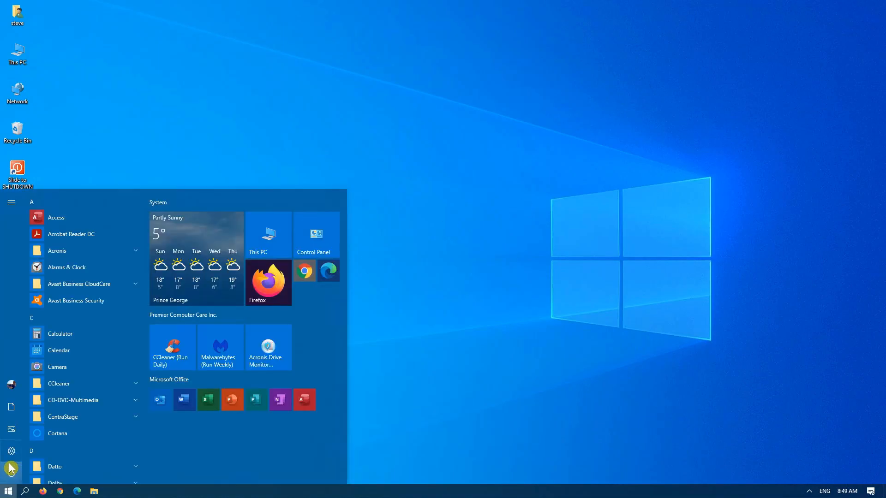
type("disk")
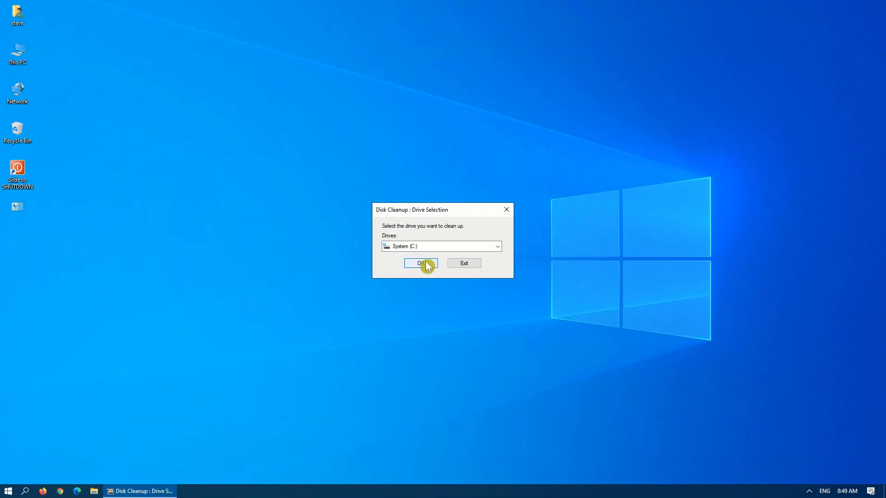
left_click(419, 263)
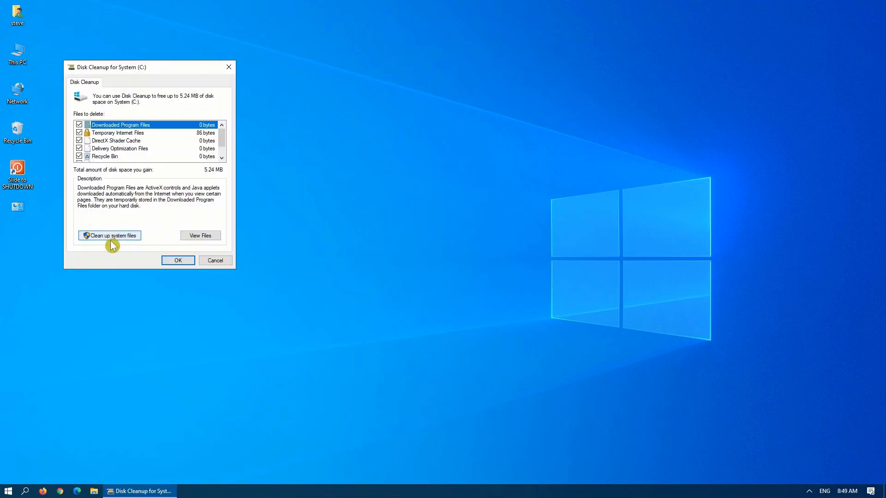
left_click(108, 236)
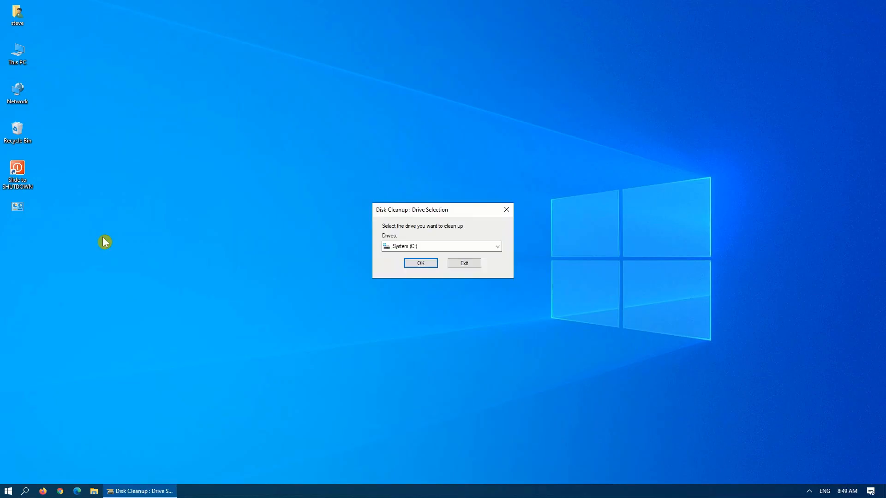
Step: Rescan System (C:) with system files included, then confirm permanent deletion of the checked files
left_click(420, 263)
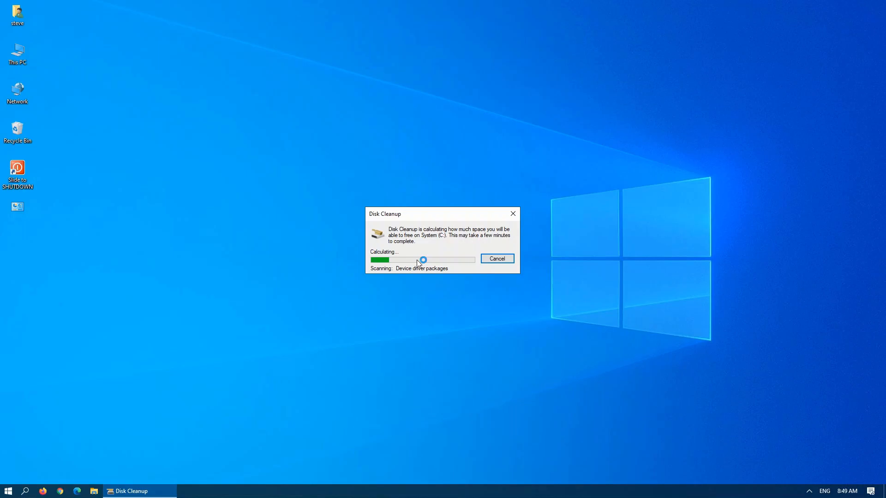
mouse_move(418, 264)
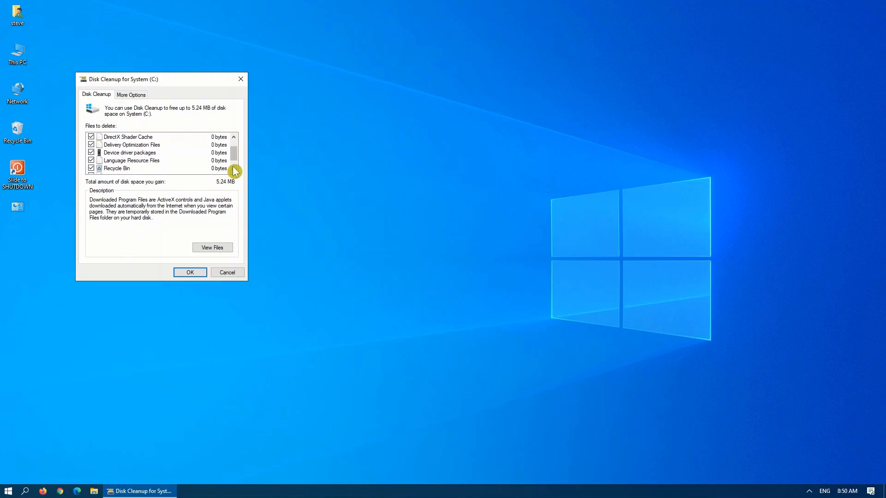
scroll("down", 3)
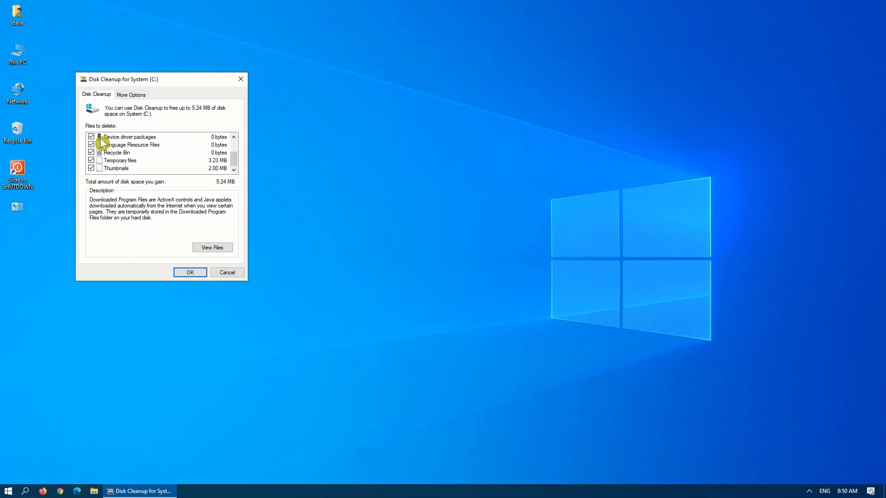
mouse_move(143, 168)
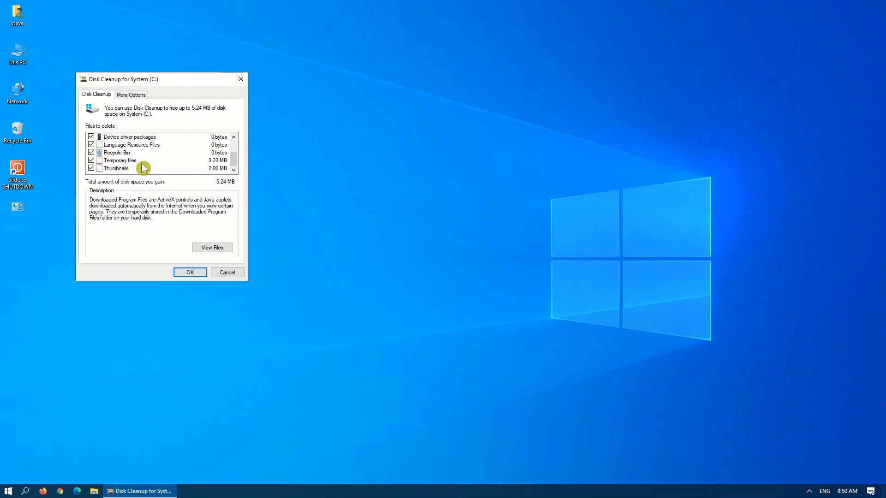
left_click(190, 272)
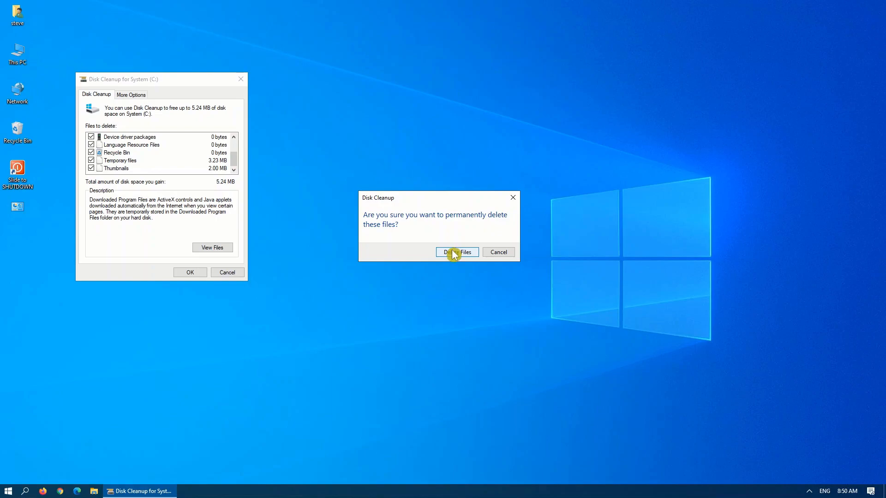
left_click(456, 252)
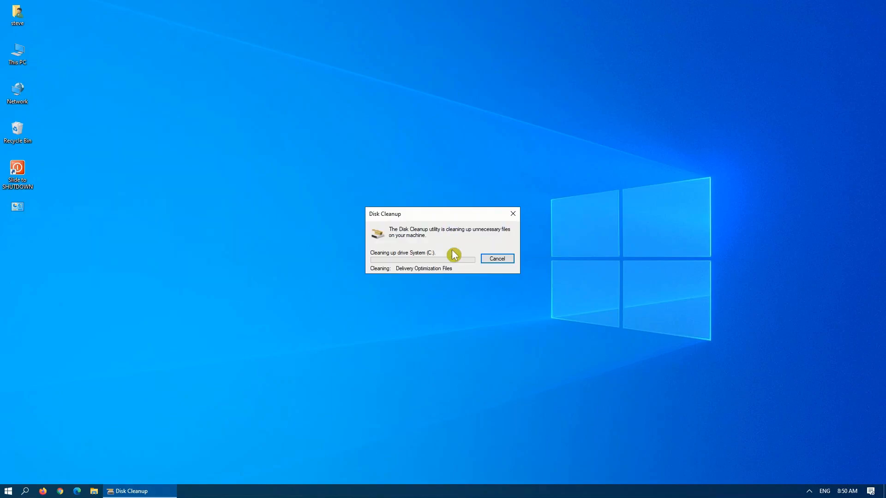